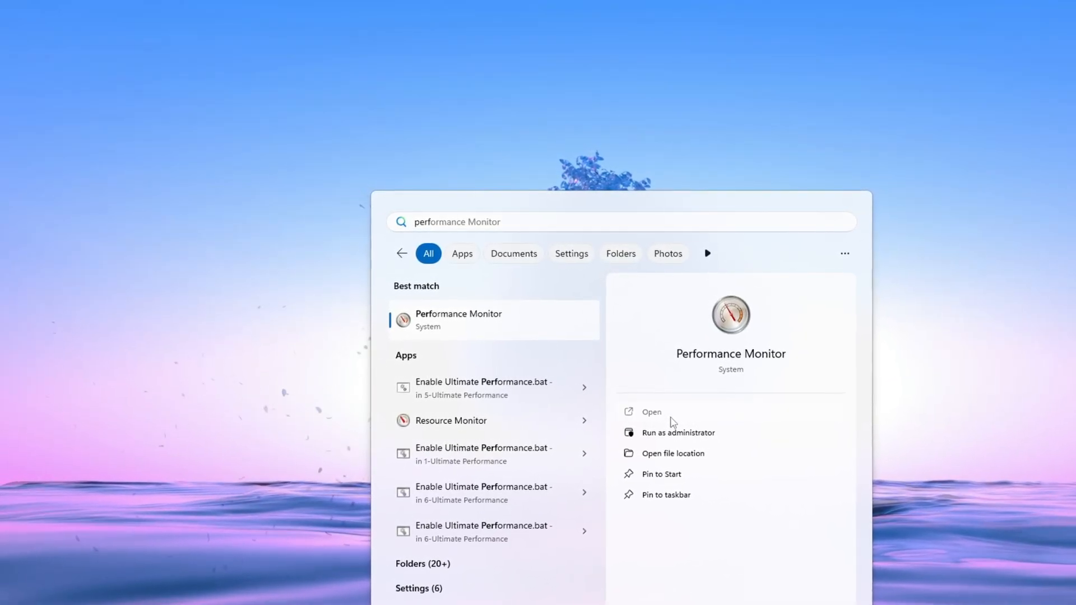
Step: Open Performance Monitor and expand Data Collector Sets to the empty User Defined list
left_click(651, 412)
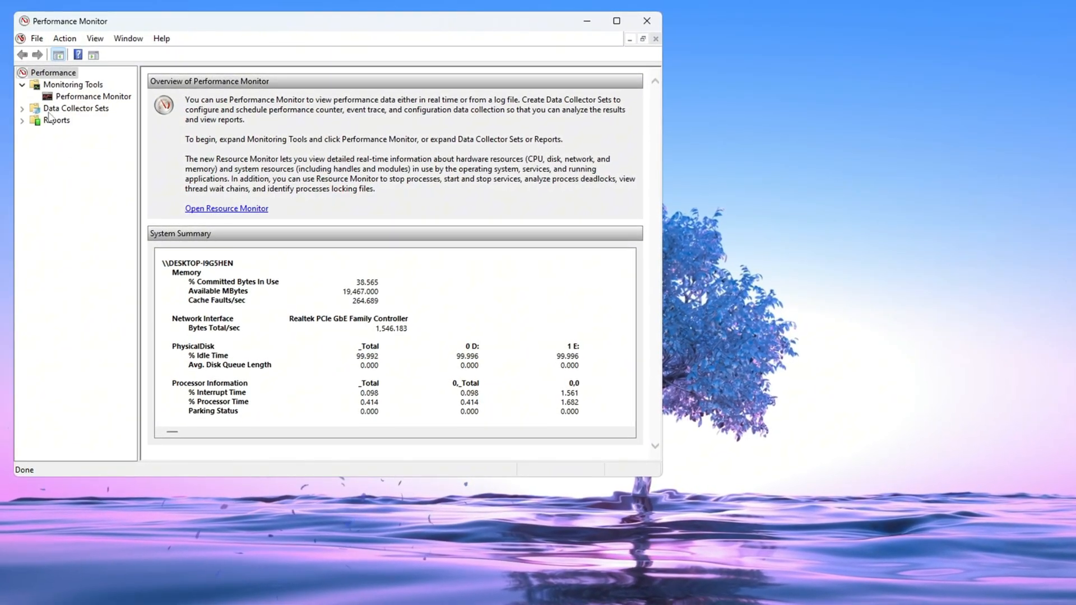
left_click(22, 108)
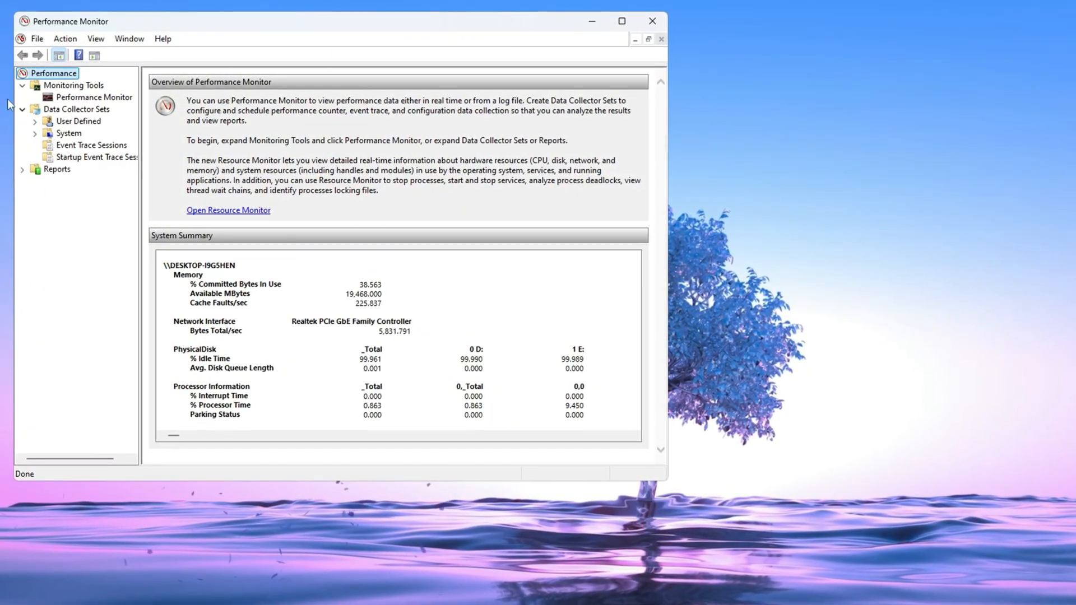
left_click(79, 122)
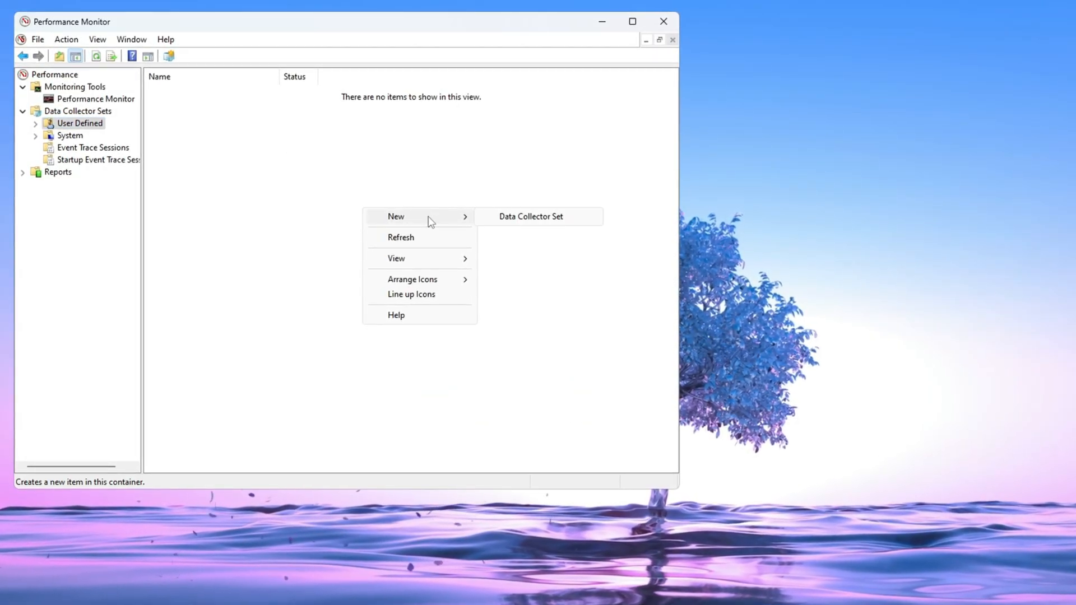
Step: Create a manual data collector set named 'GPU Boost' that logs performance counters
left_click(529, 216)
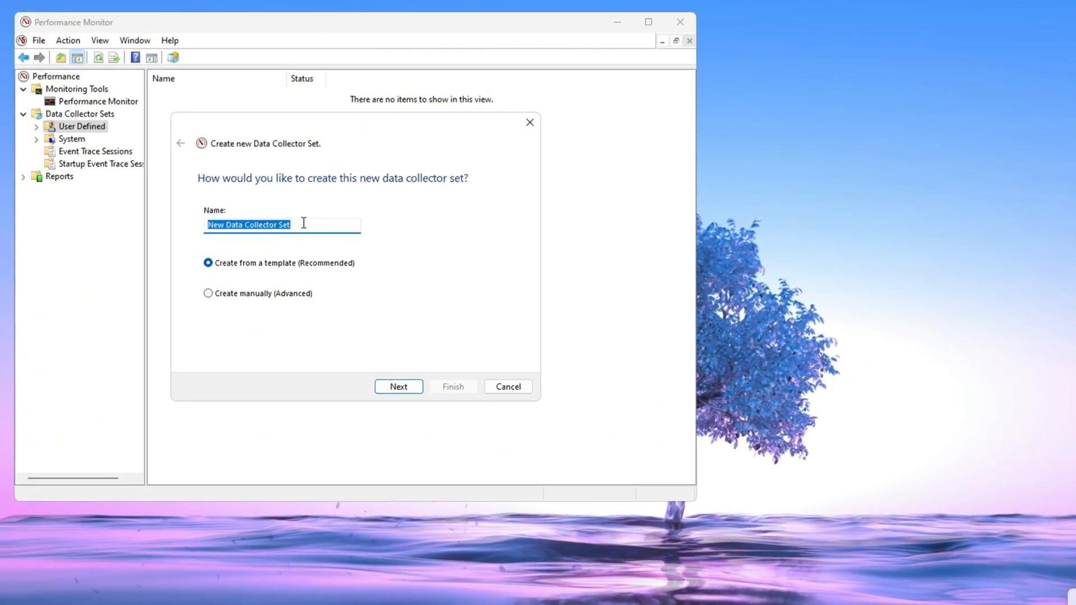
type("GPU Boost")
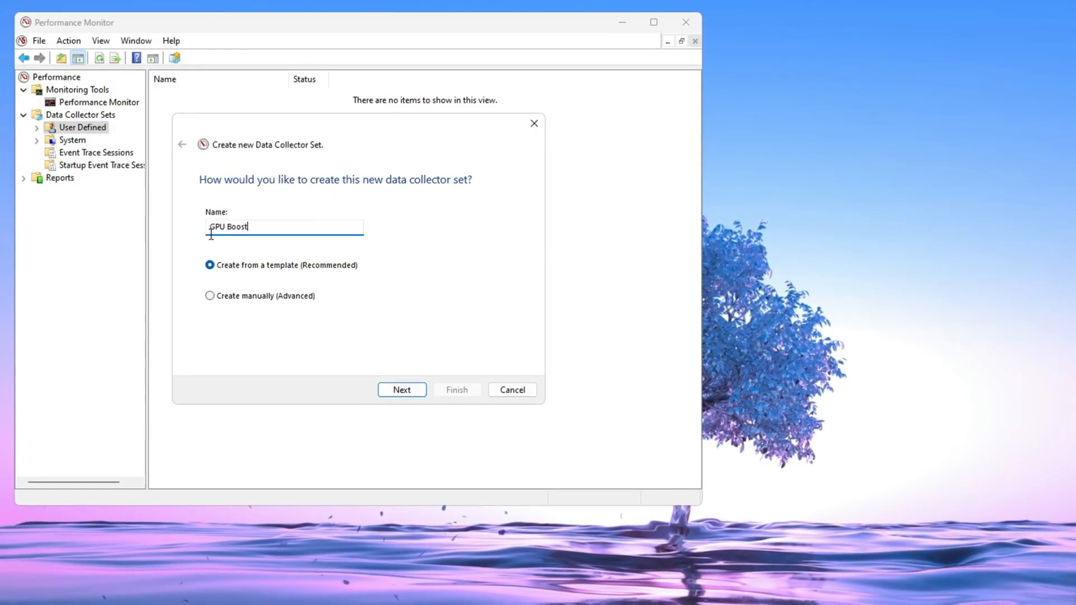
left_click(212, 297)
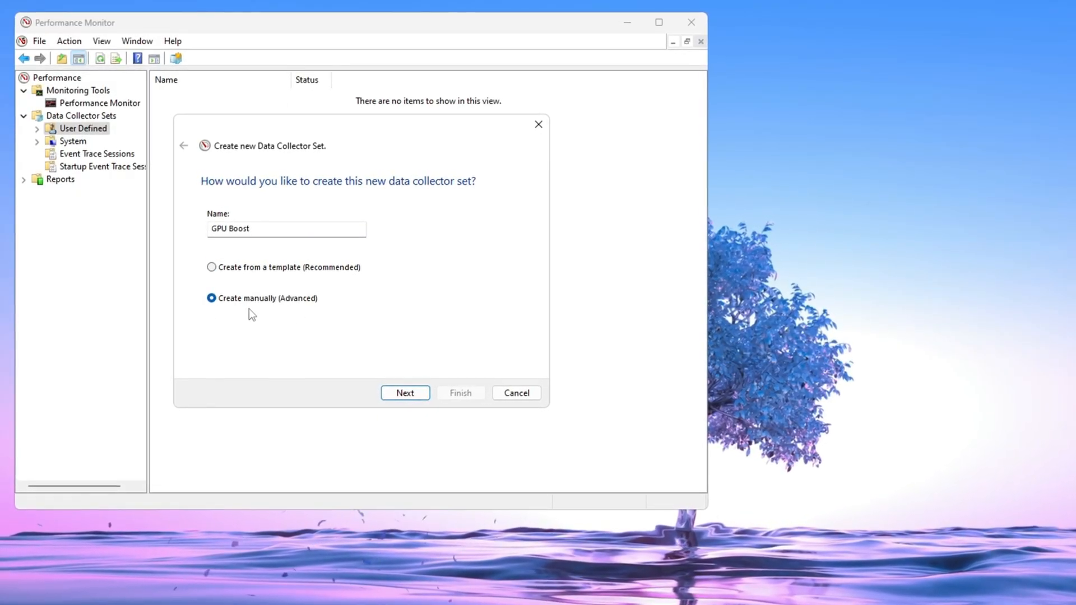
left_click(405, 392)
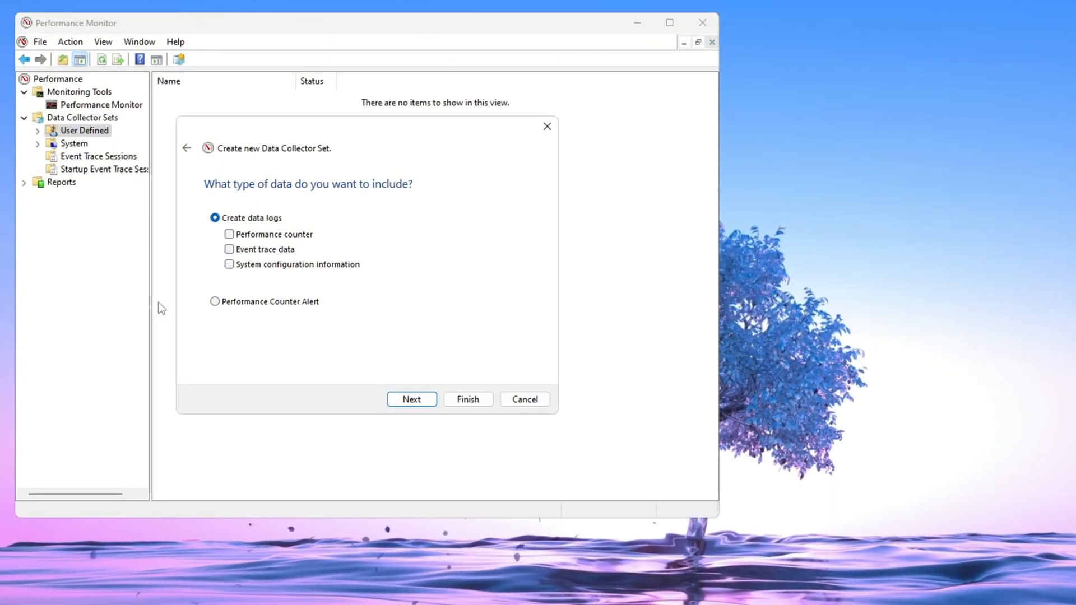
left_click(231, 235)
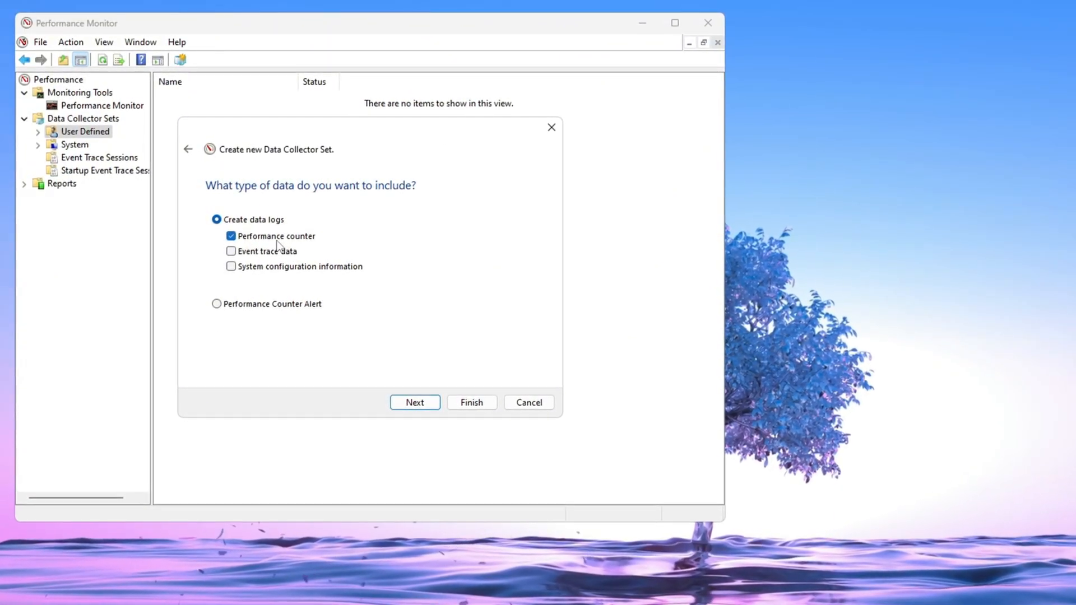
left_click(414, 402)
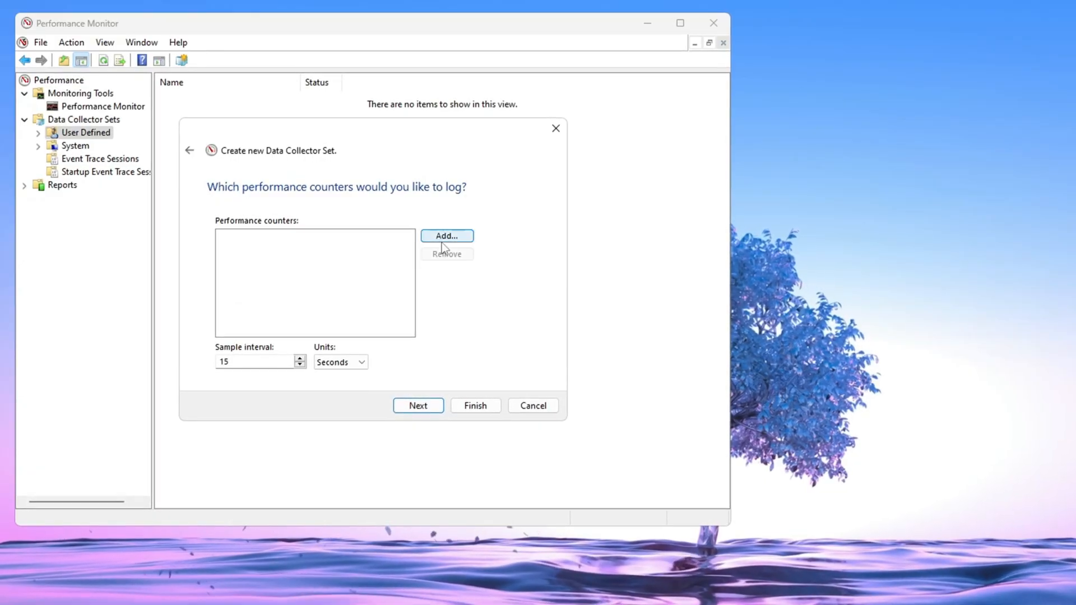
Step: Add the Processor instance 15 counter to the GPU Boost set
left_click(446, 236)
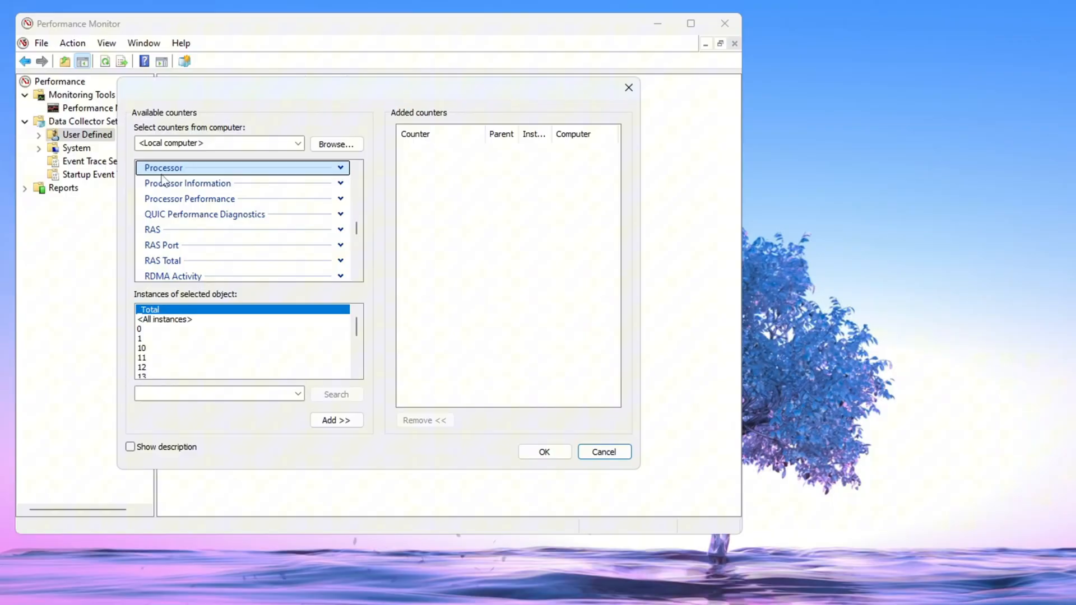
scroll("down", 3)
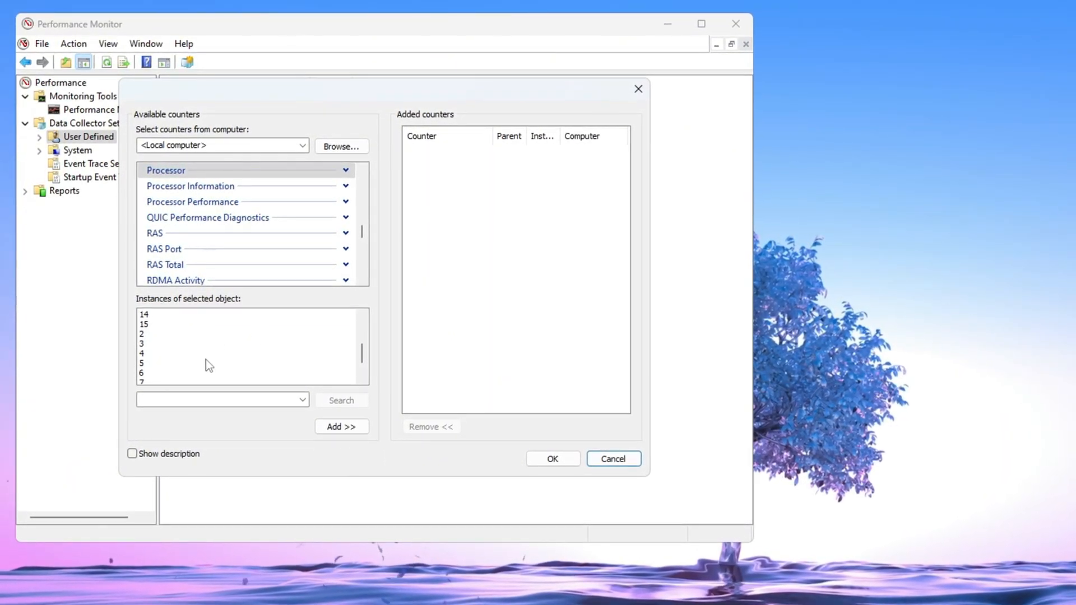
left_click(247, 354)
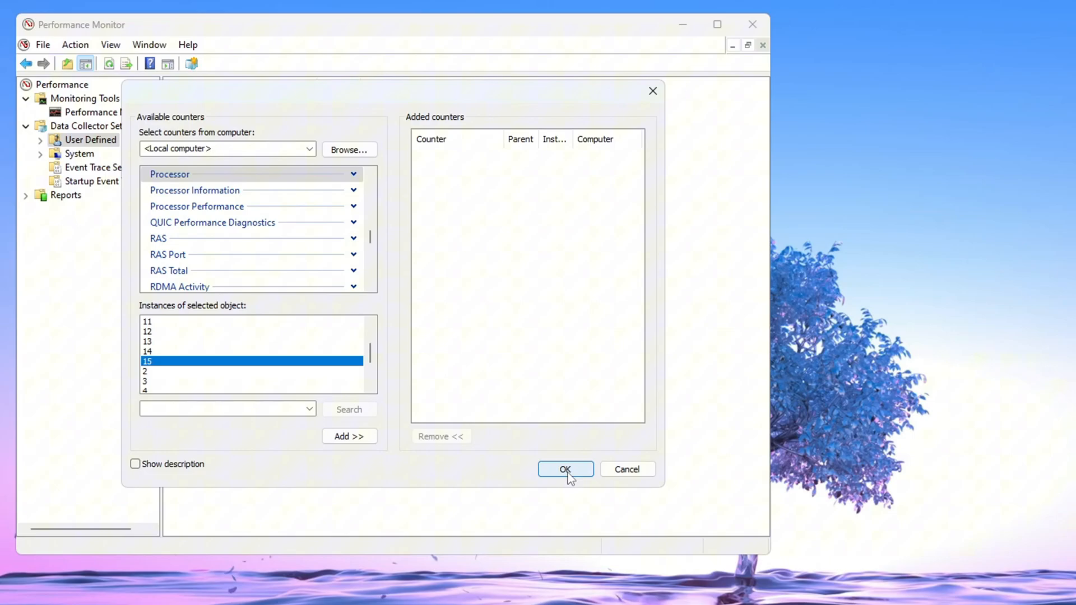
left_click(564, 470)
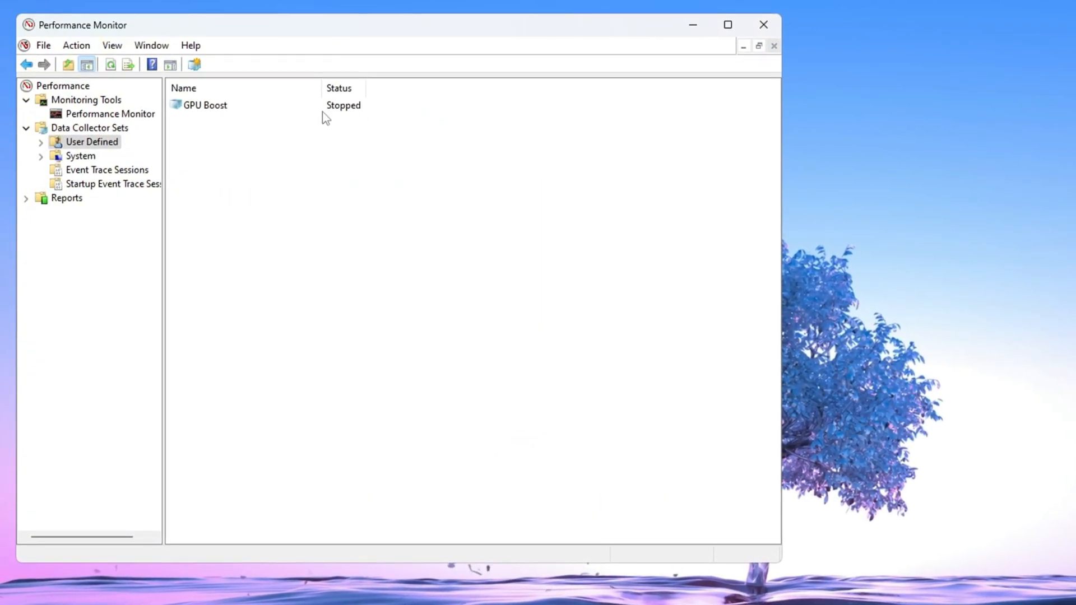
Step: Open the GPU Boost set to check DataCollector01, then close Performance Monitor
left_click(207, 105)
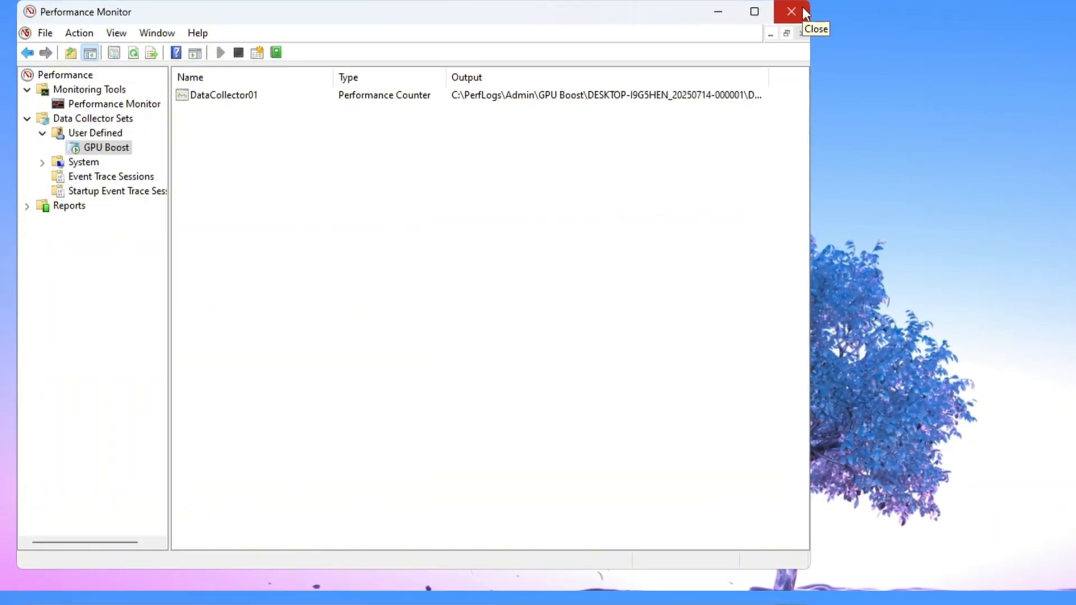
left_click(791, 11)
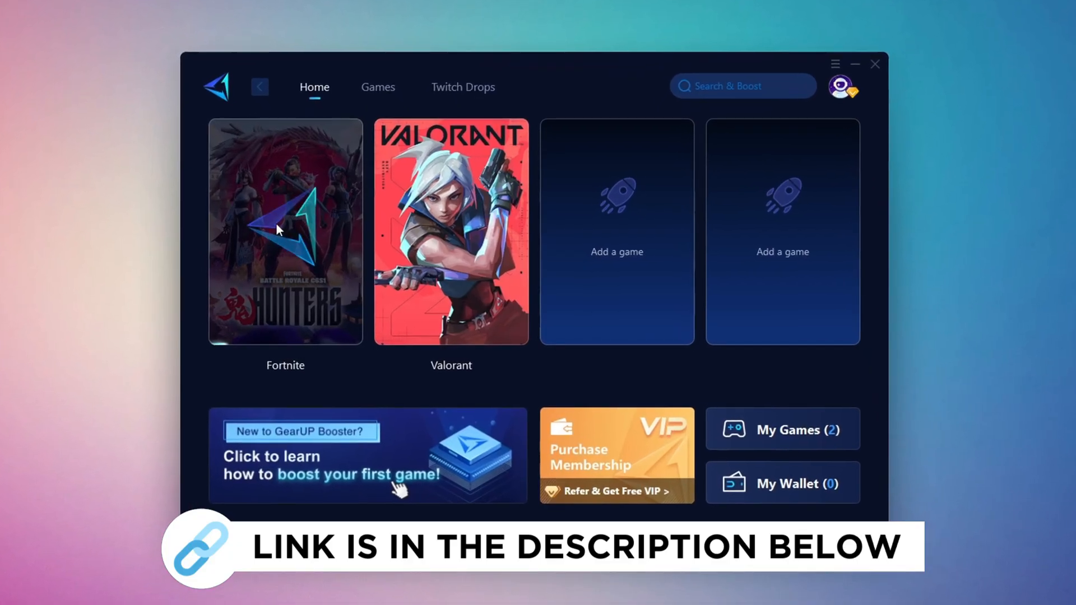
left_click(377, 86)
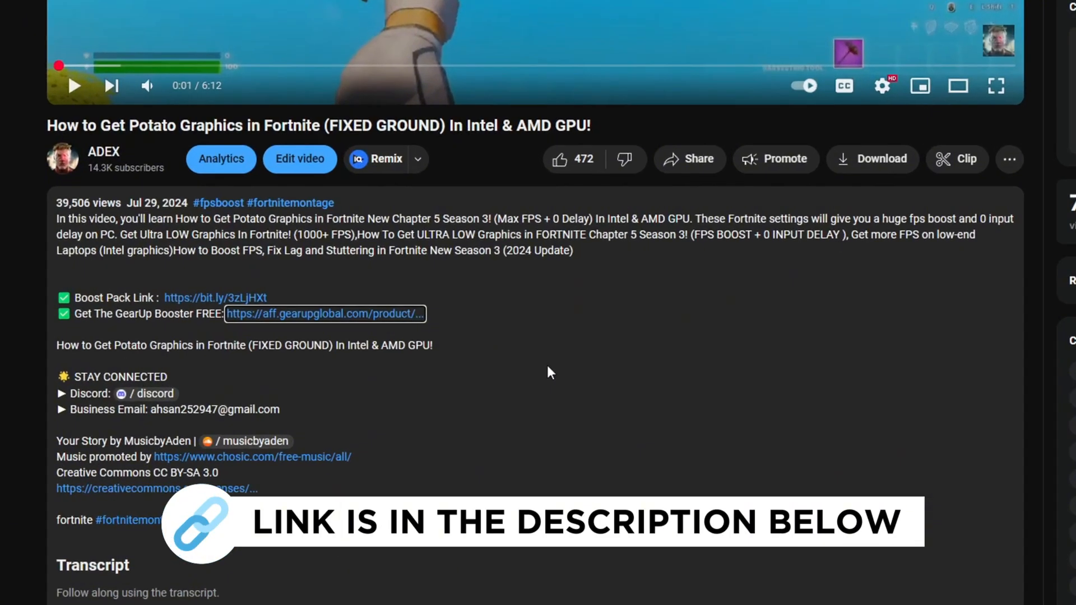
Step: Scroll the video description and the blog's Recent Posts for the download link
scroll("up", 3)
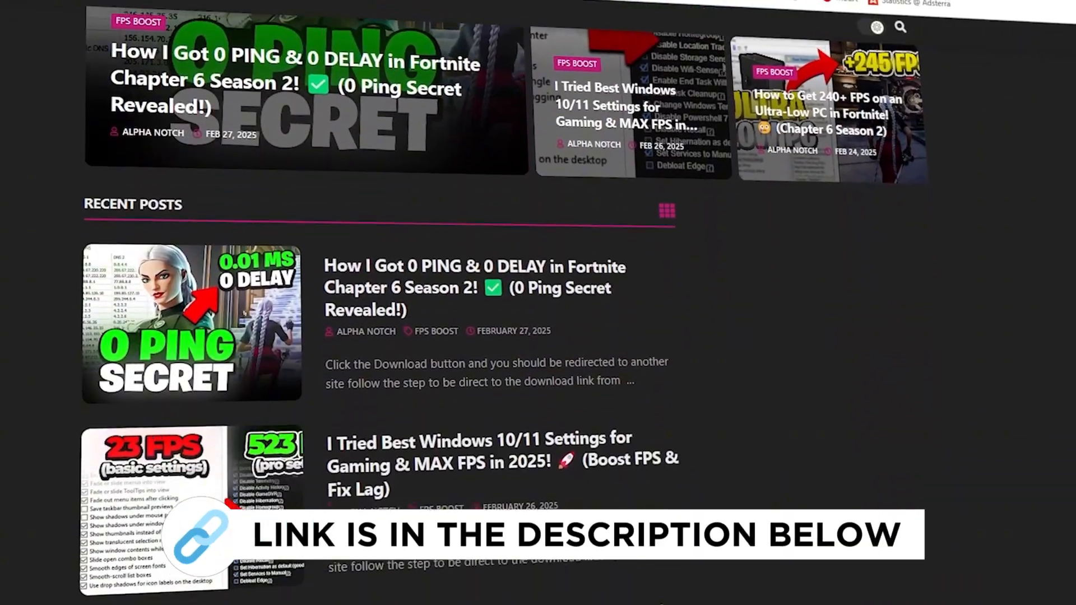
scroll("down", 3)
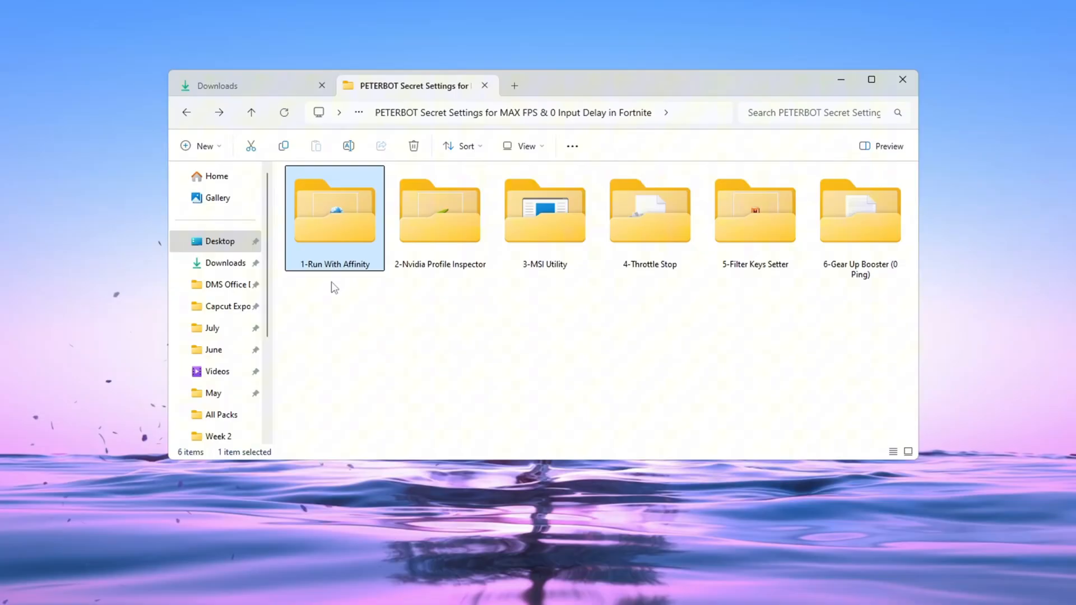
Step: Open the 1-Run With Affinity folder and launch RunWithAffinity.exe
double_click(334, 211)
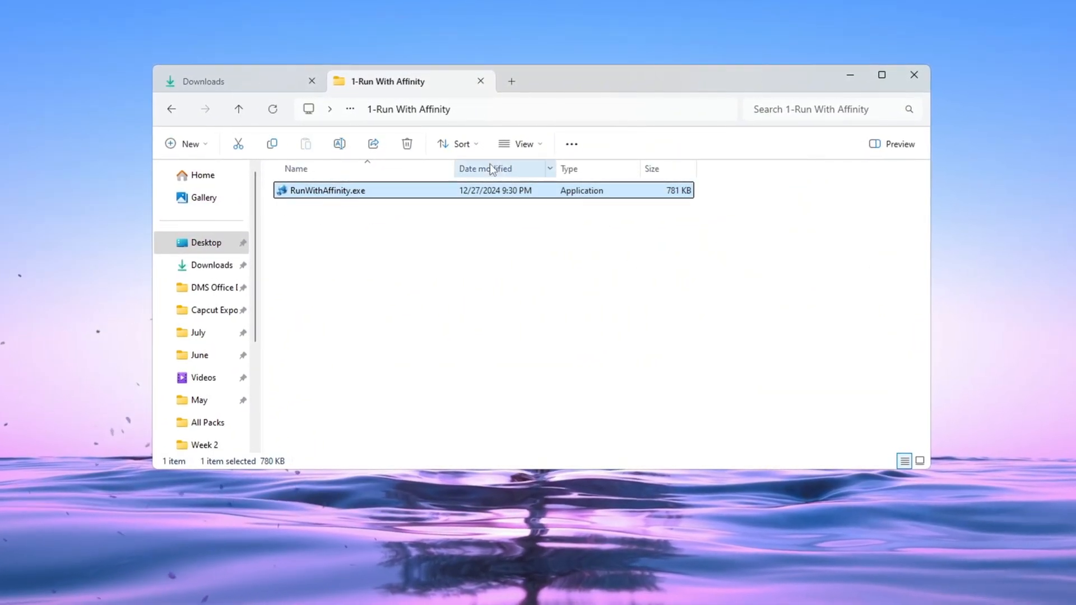
double_click(327, 190)
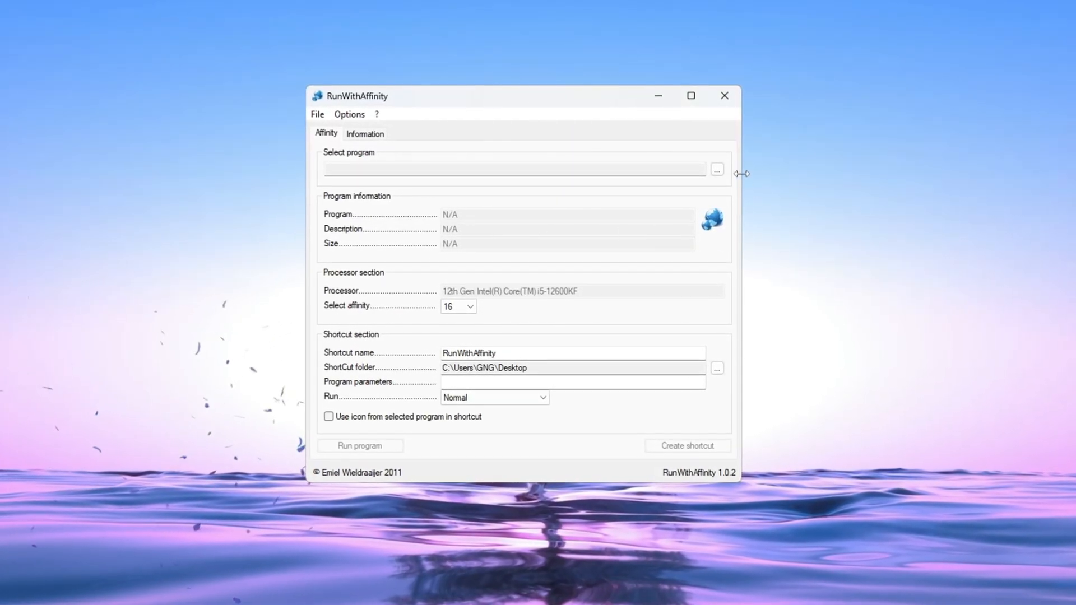
Step: Set RunWithAffinity to run FortniteLauncher.exe from Win64 maximized, and launch it
left_click(716, 169)
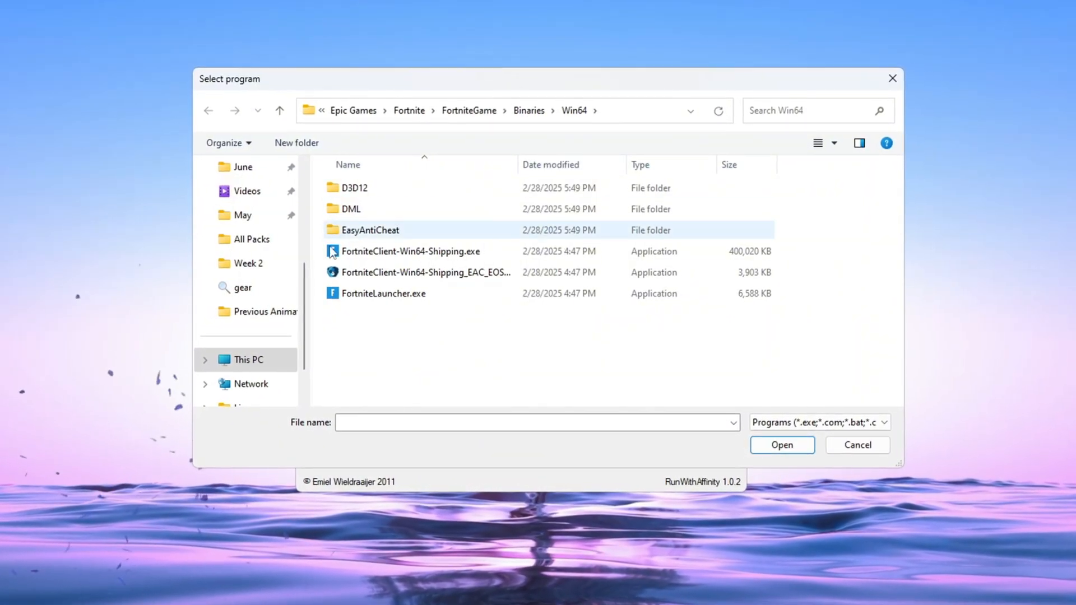
left_click(382, 294)
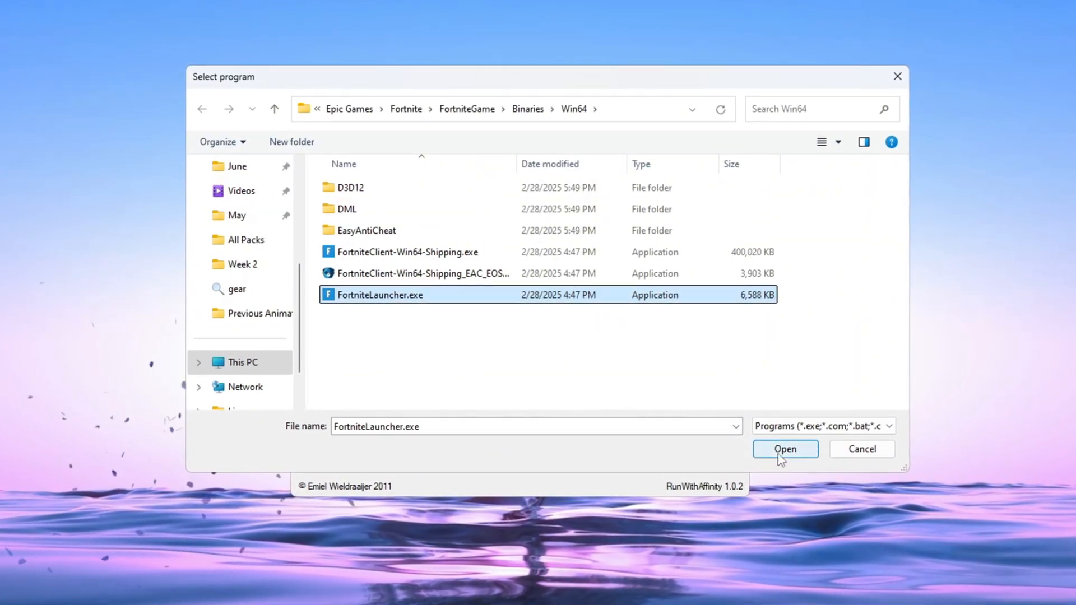
left_click(785, 449)
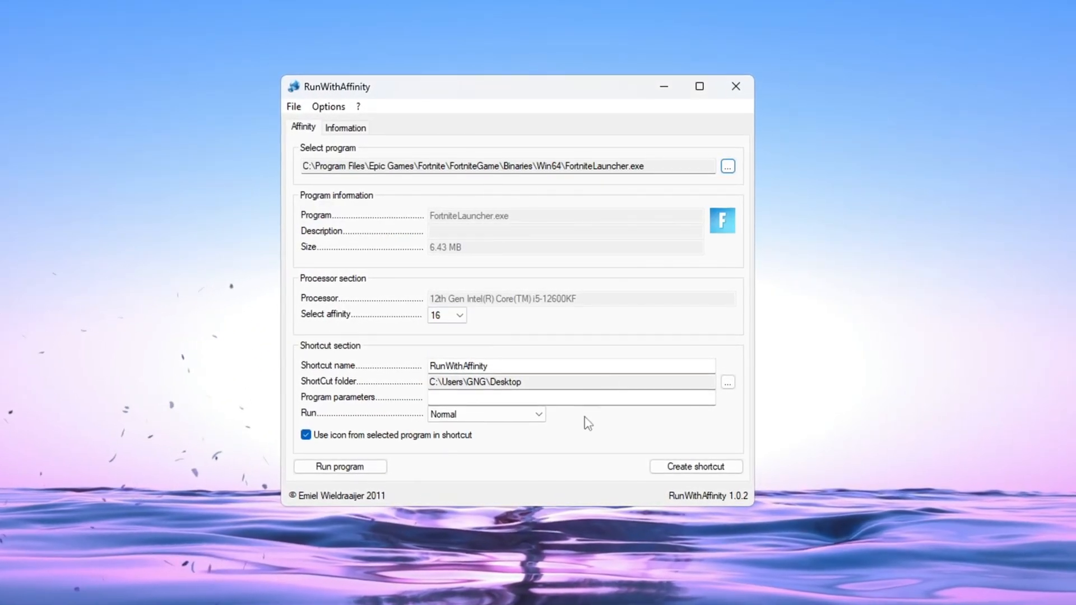
mouse_move(445, 316)
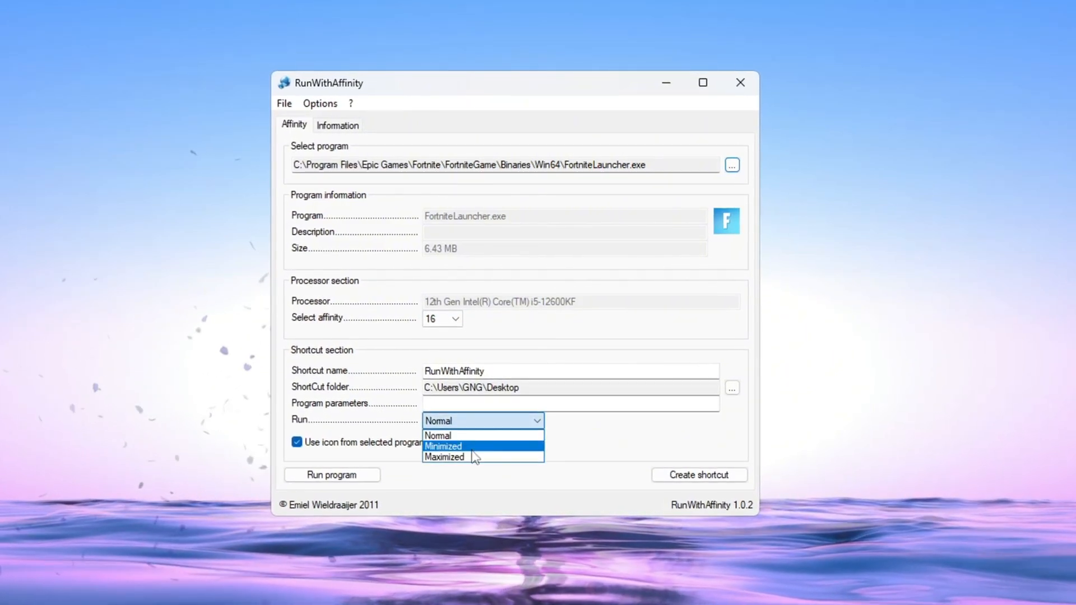
left_click(444, 457)
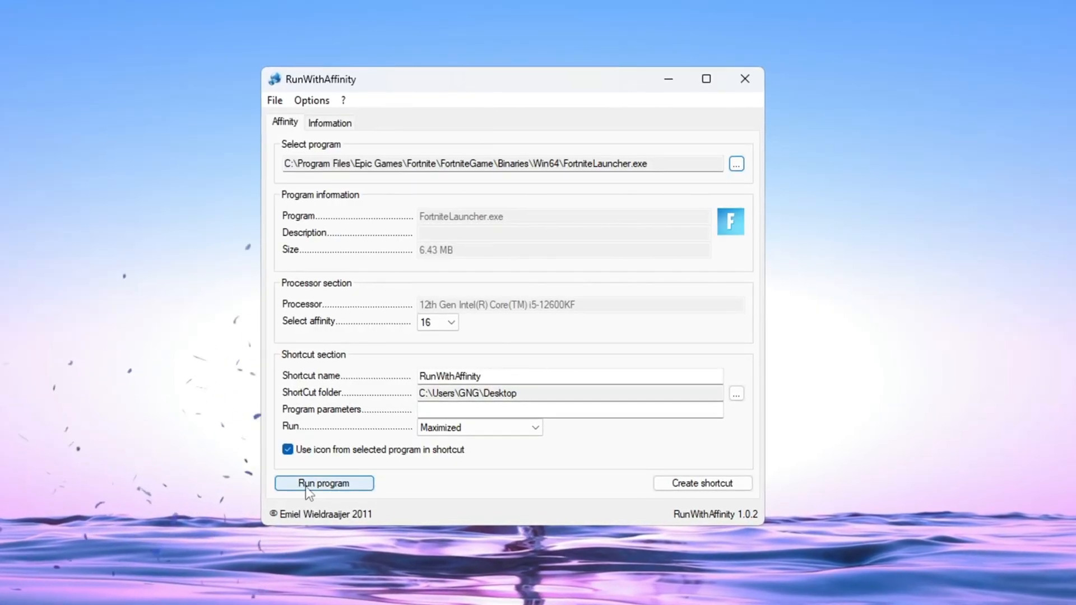
left_click(702, 483)
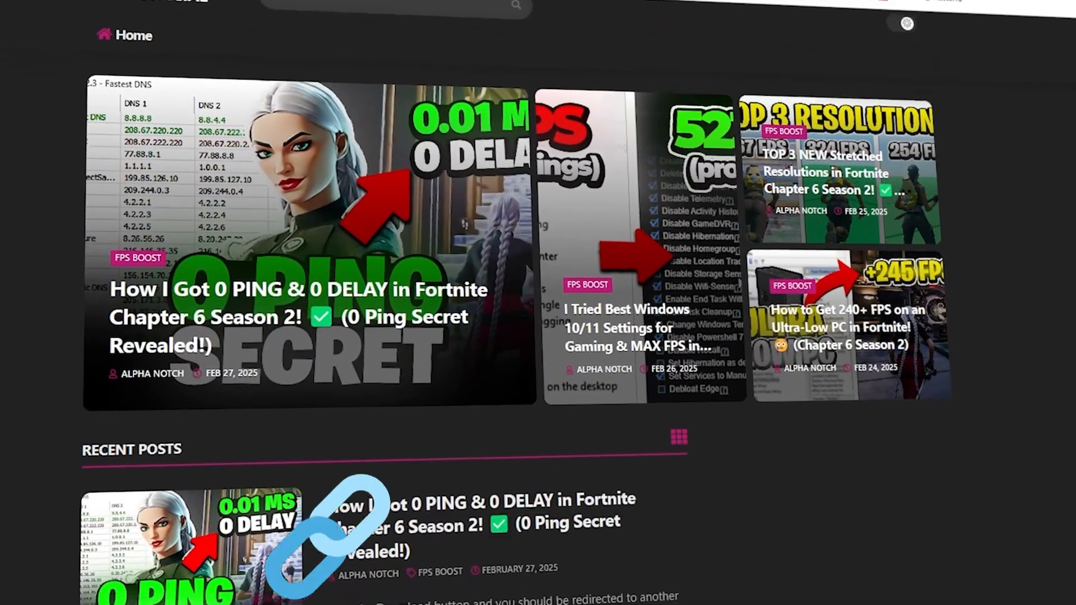
scroll("down", 3)
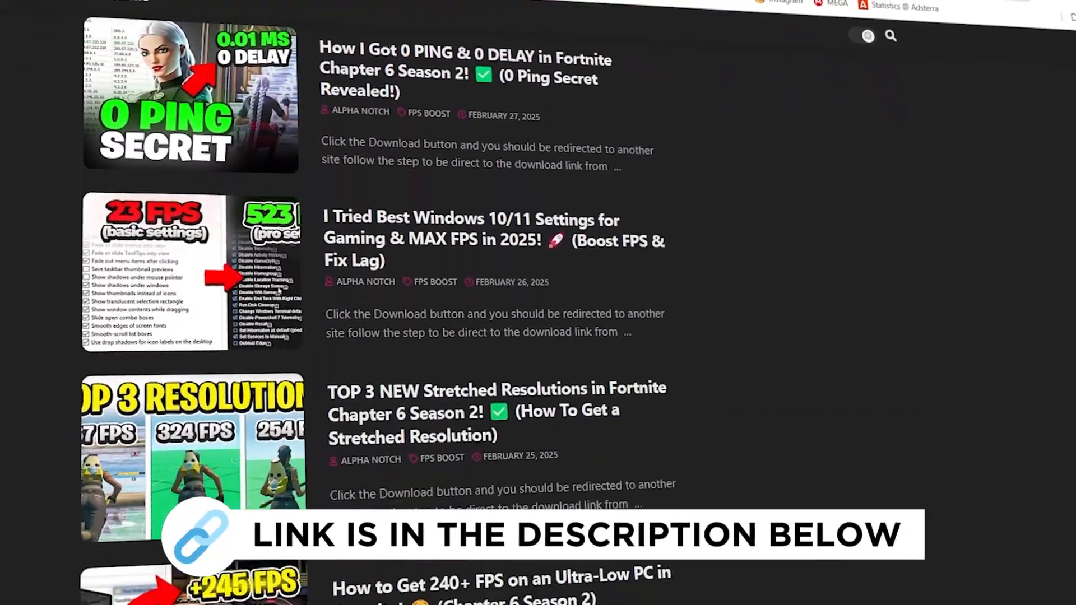
scroll("down", 3)
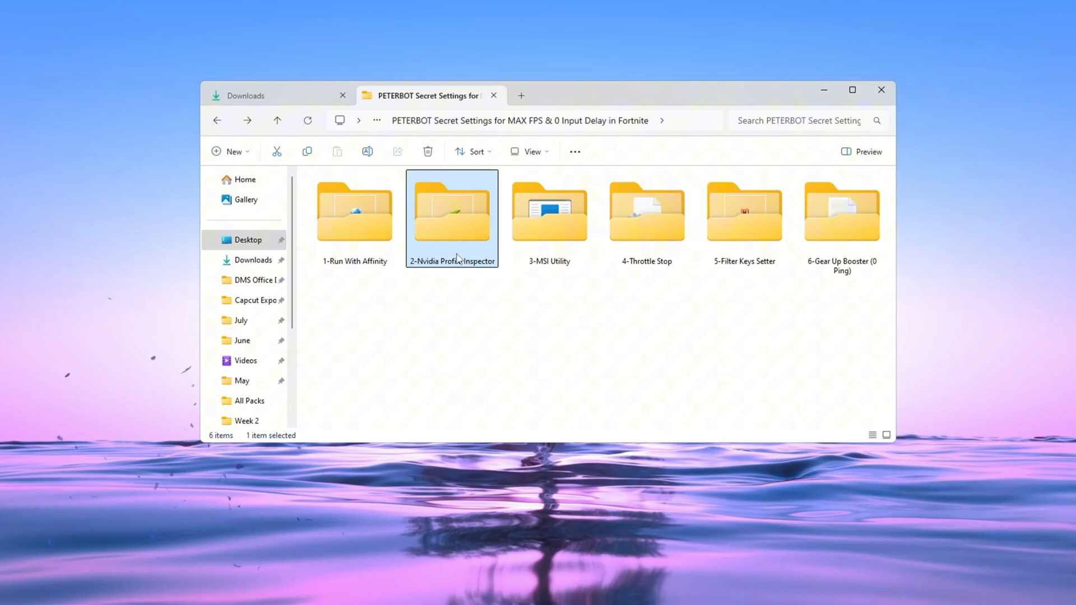
Step: Open the 2-Nvidia Profile Inspector folder showing nvidiaProfileInspector.exe and Reference.xml
double_click(452, 210)
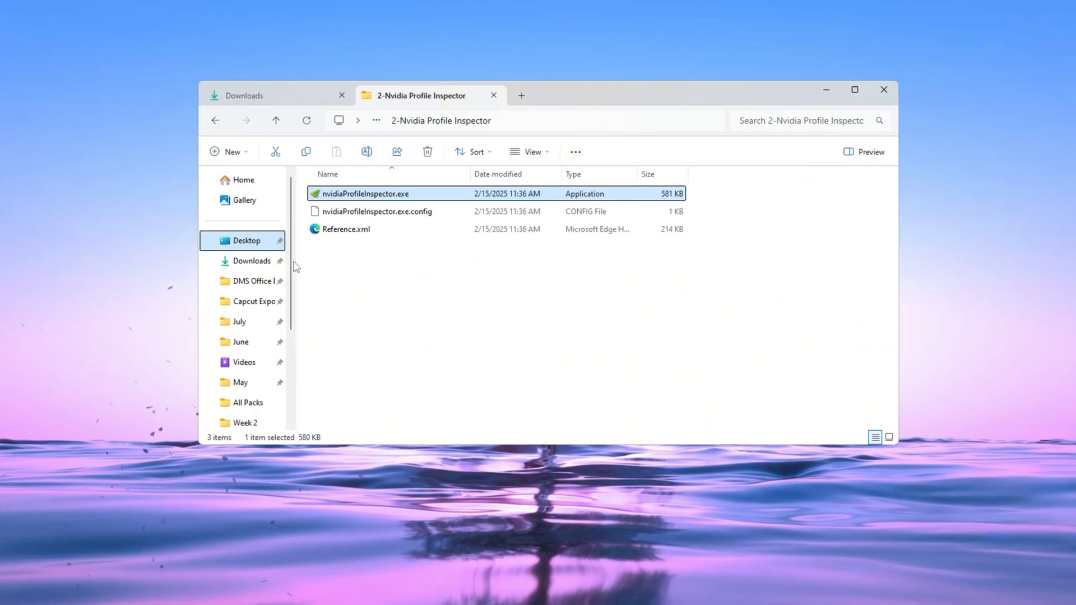
mouse_move(403, 202)
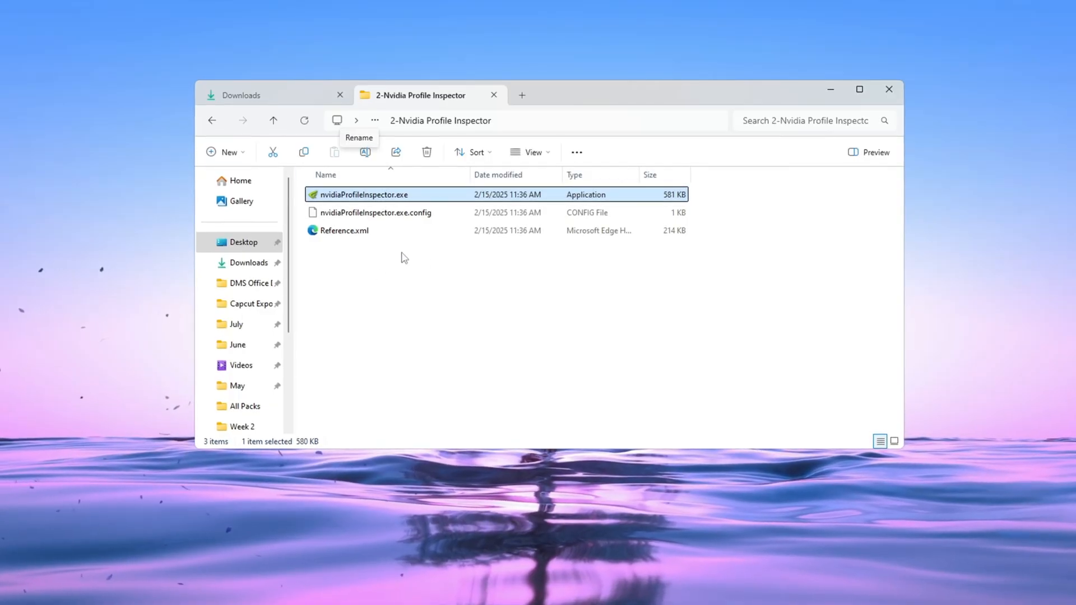
mouse_move(376, 201)
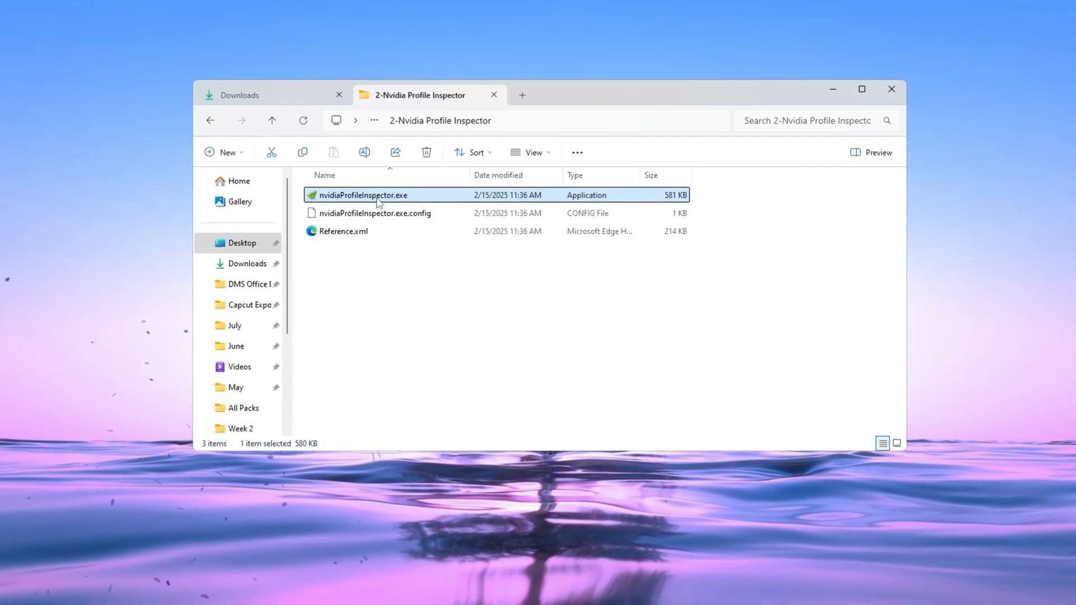
Step: Launch nvidiaProfileInspector.exe, load the Fortnite profile, and show the import profile options
double_click(362, 195)
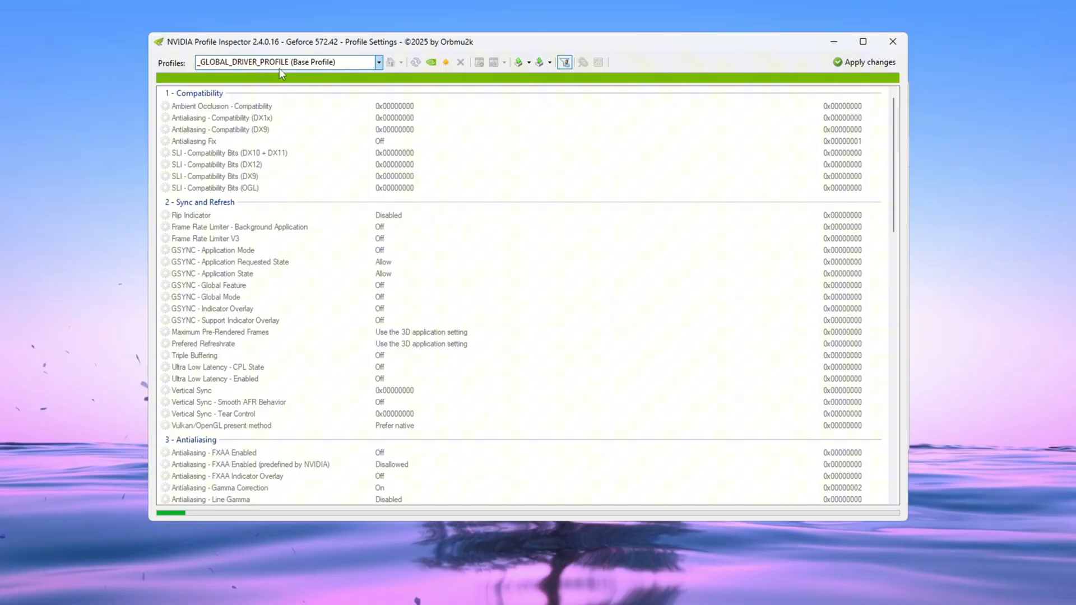
type("Fort Boyard")
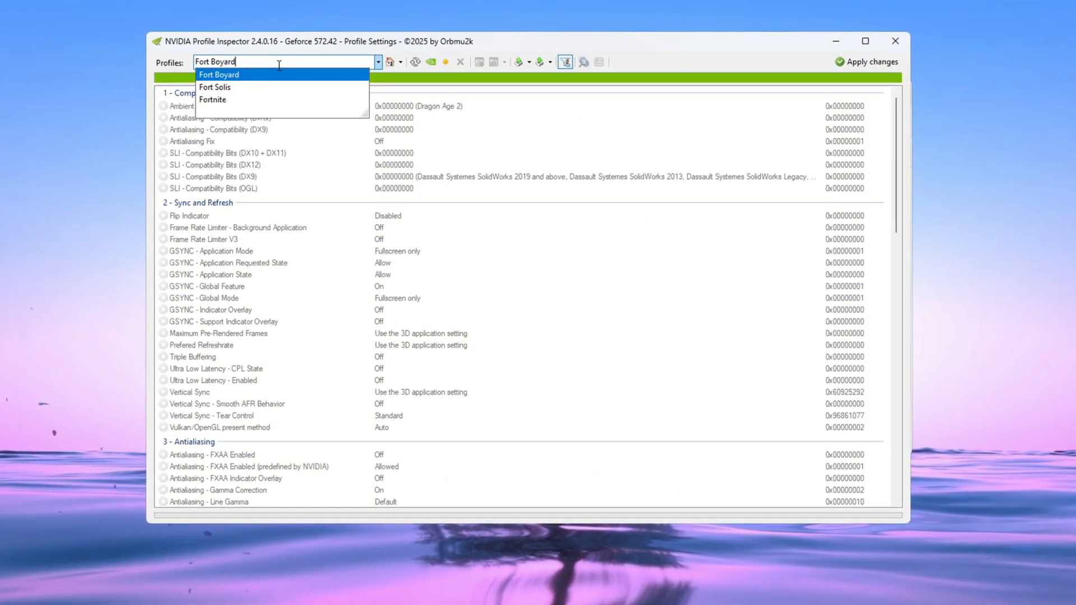
left_click(212, 100)
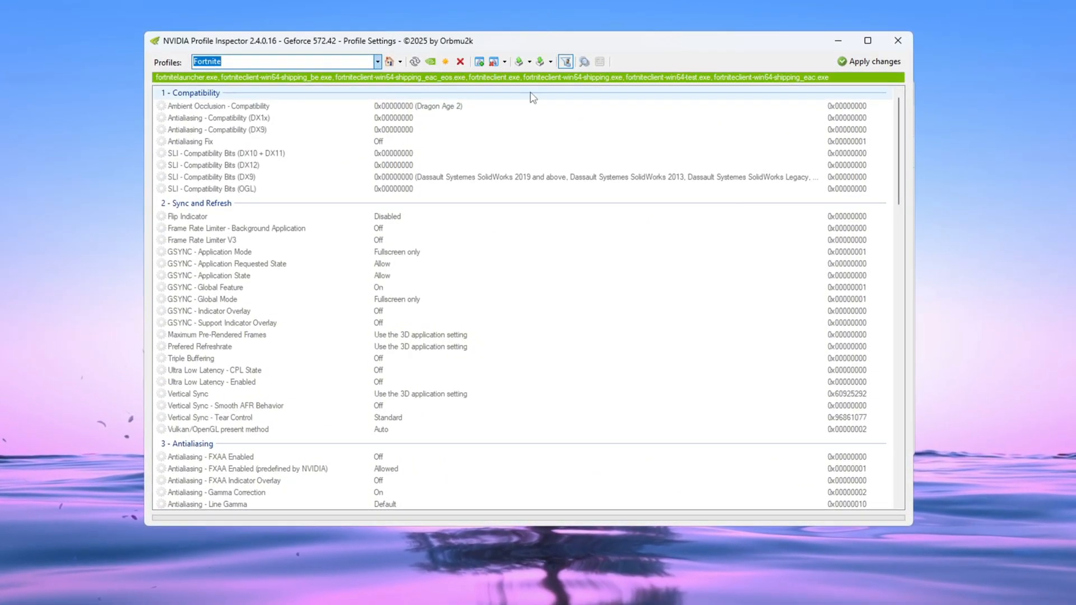
left_click(550, 61)
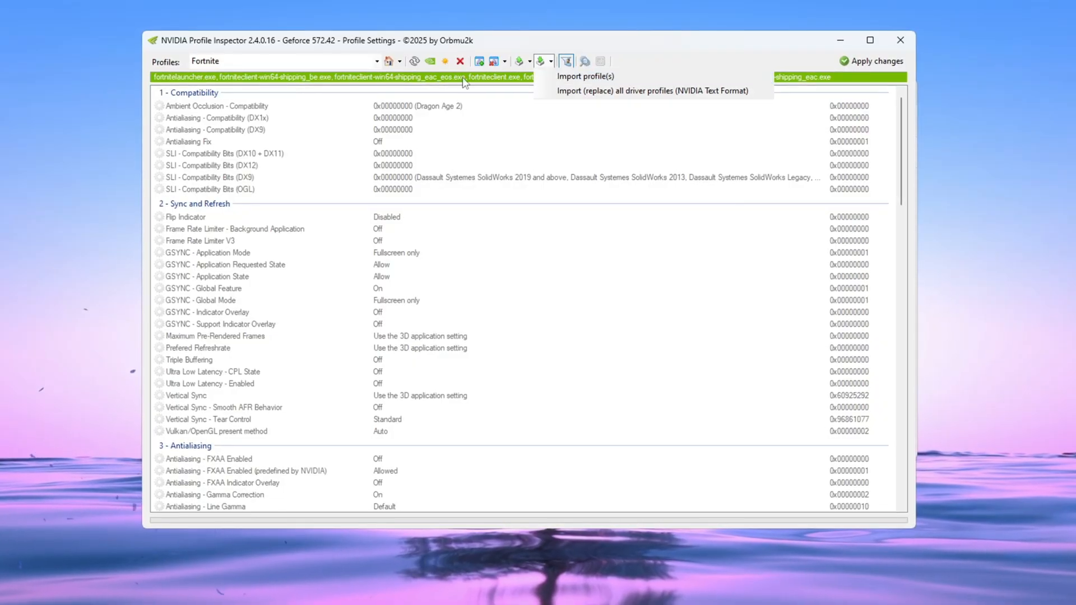
Step: Review the anisotropic optimization and LOD Bias (DX/OGL) settings, keeping LOD bias at +3.0000
scroll("down", 3)
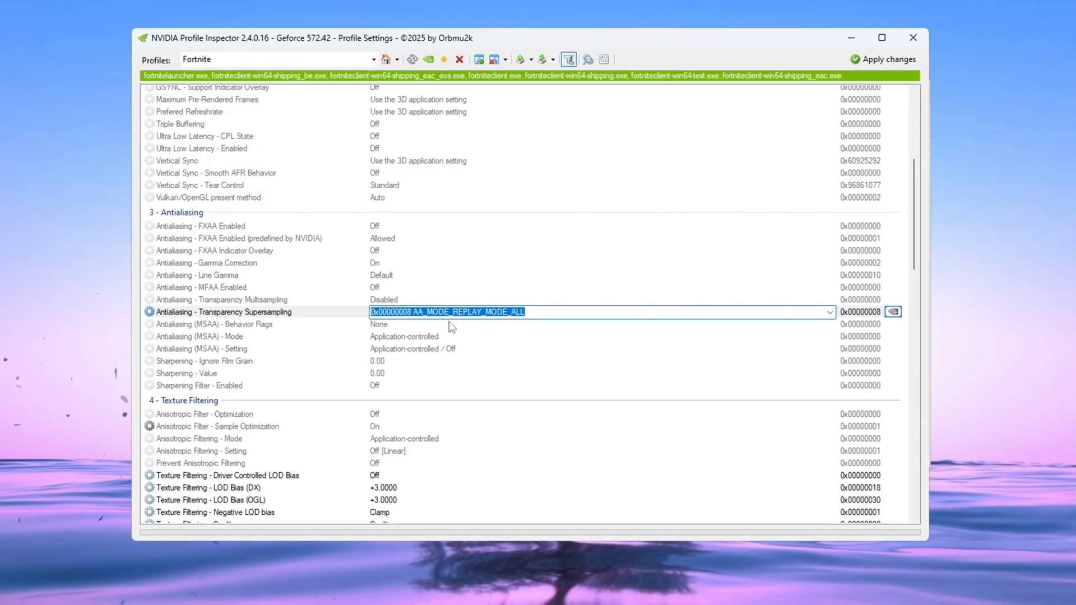
scroll("down", 3)
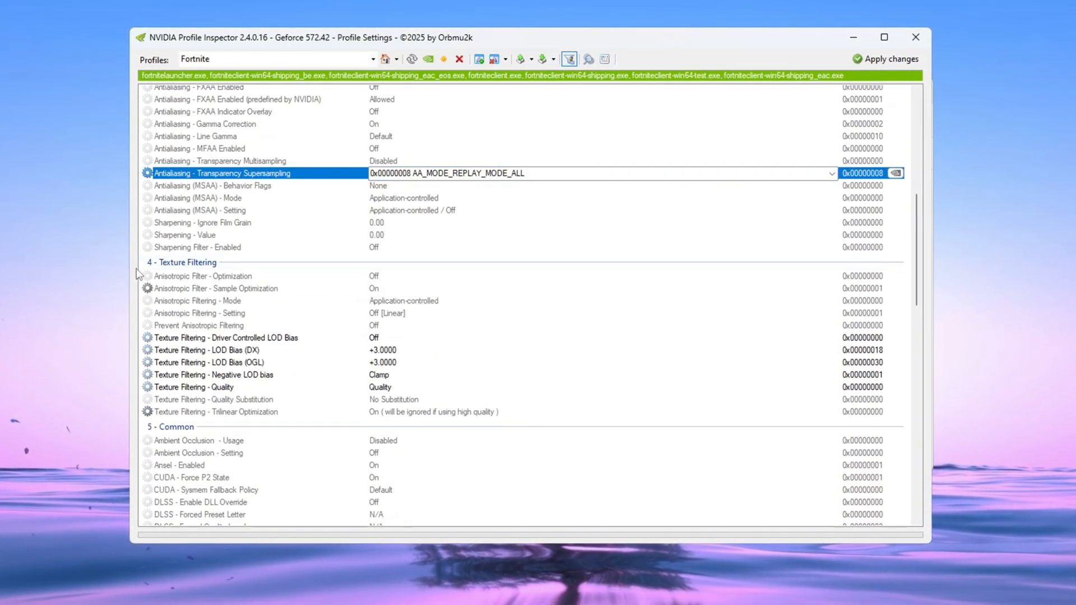
left_click(202, 276)
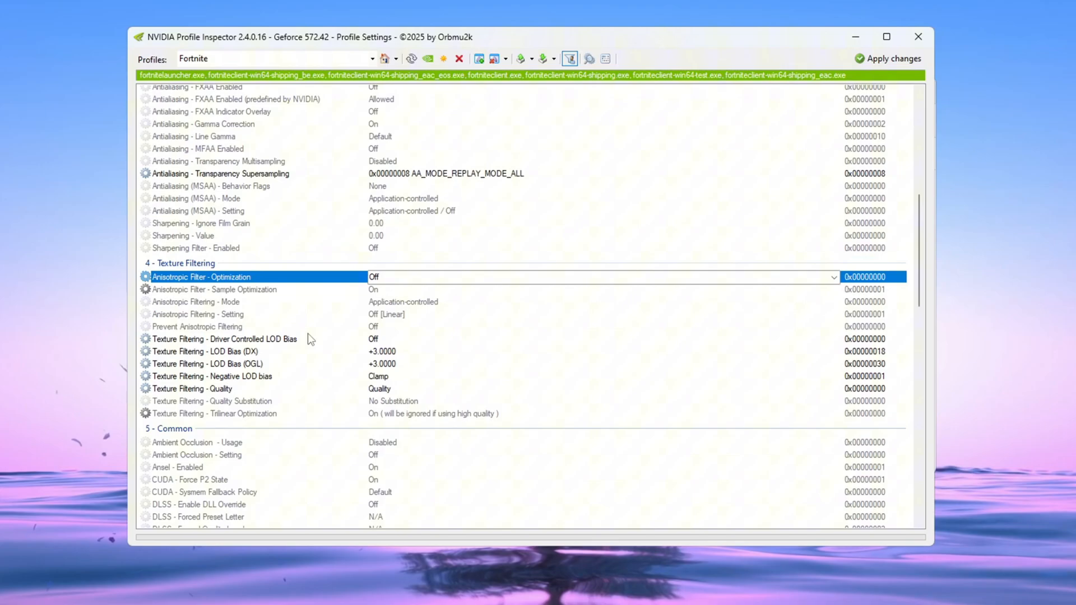
left_click(223, 340)
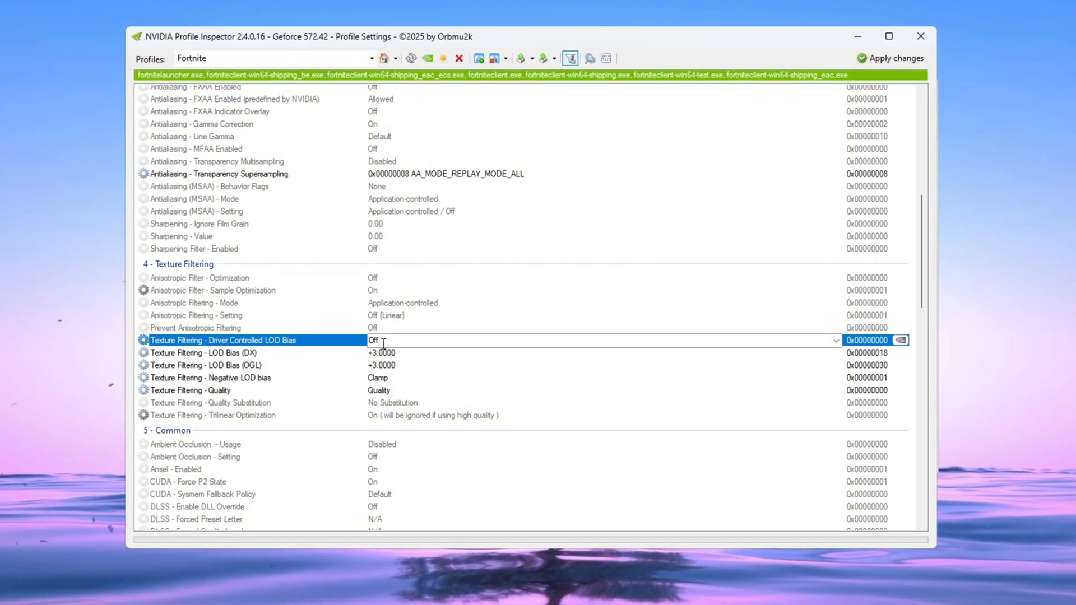
left_click(199, 353)
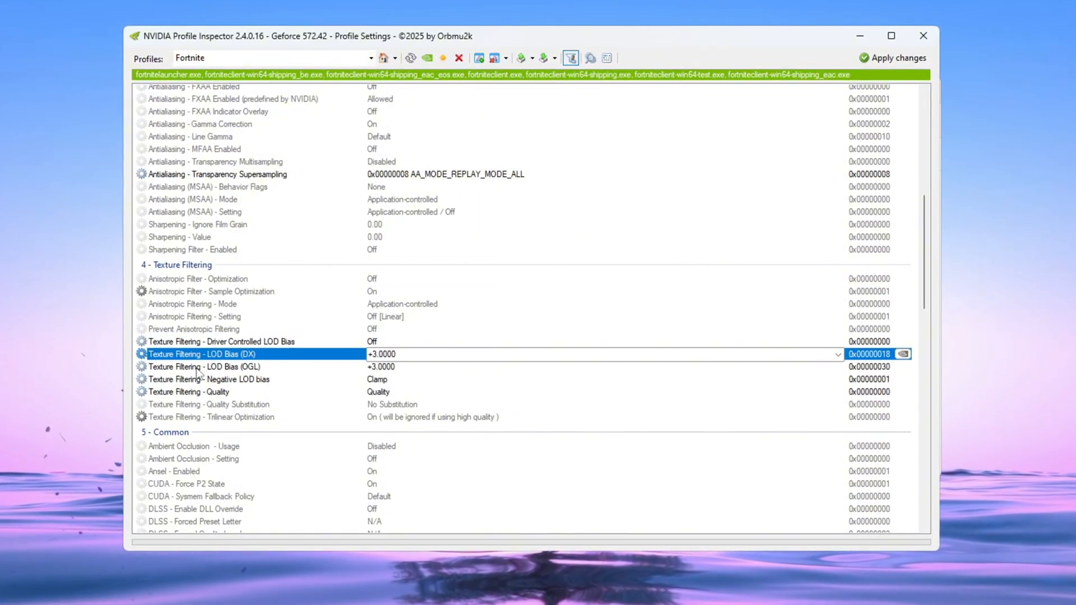
left_click(202, 369)
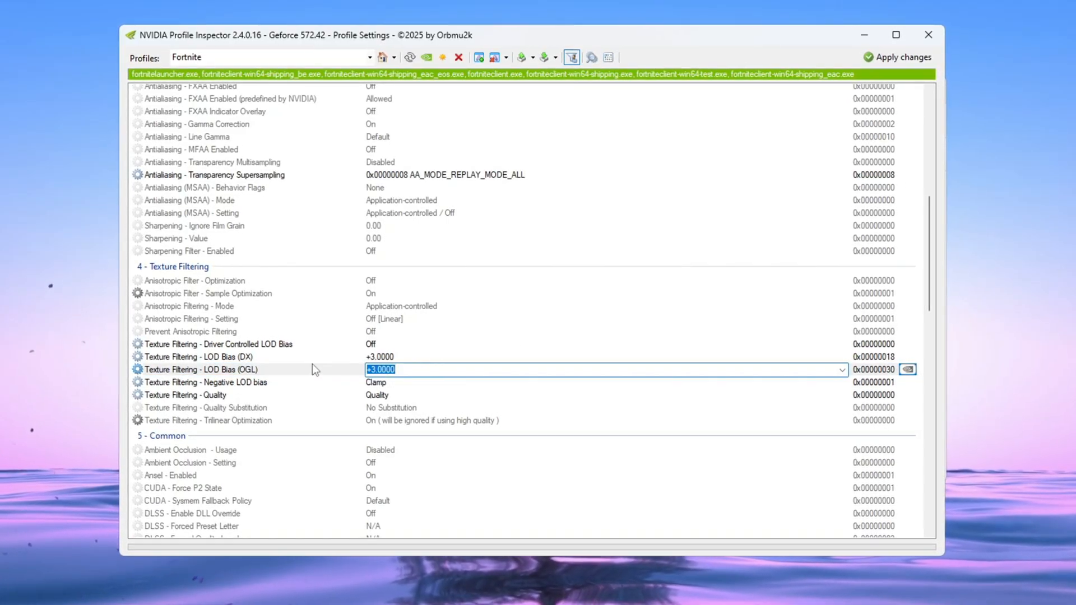
left_click(377, 358)
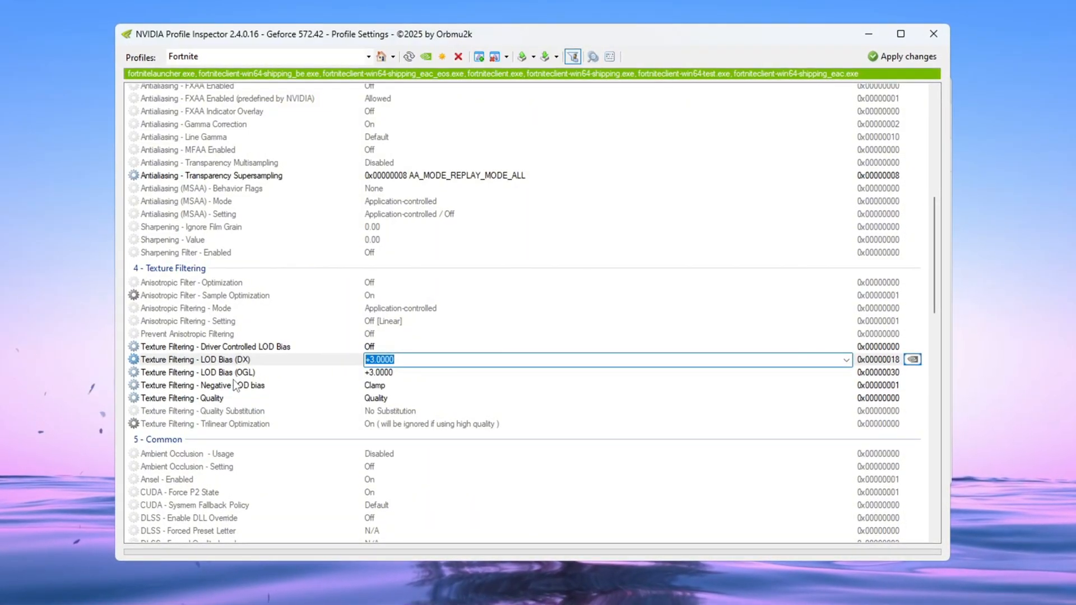
Step: Set Texture Filtering - Quality to High quality and check Power Management Mode is Optimal performance
left_click(181, 400)
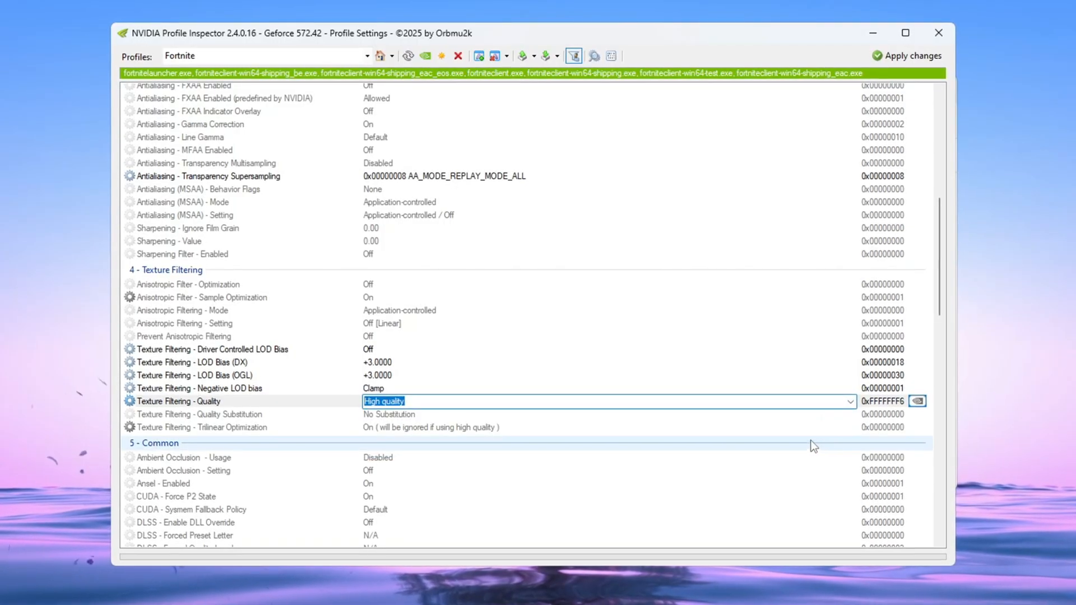
scroll("down", 3)
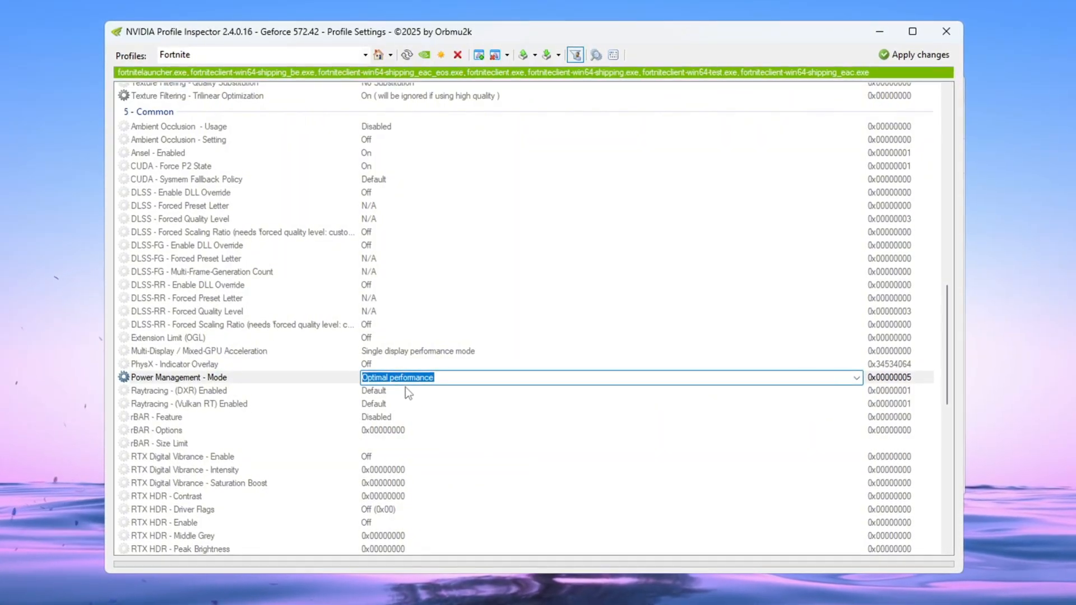
scroll("up", 3)
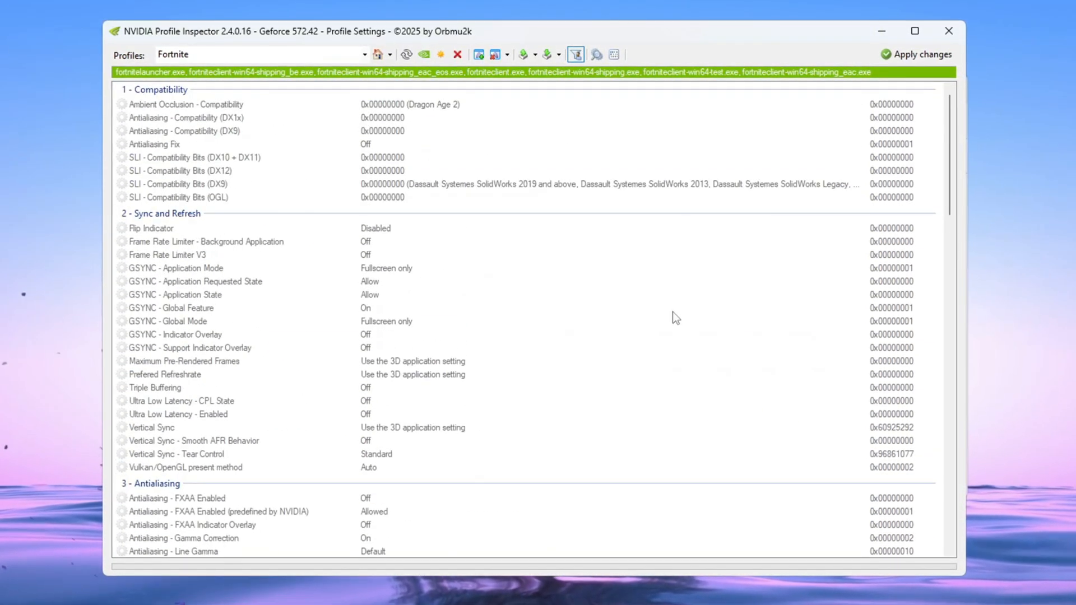
scroll("down", 3)
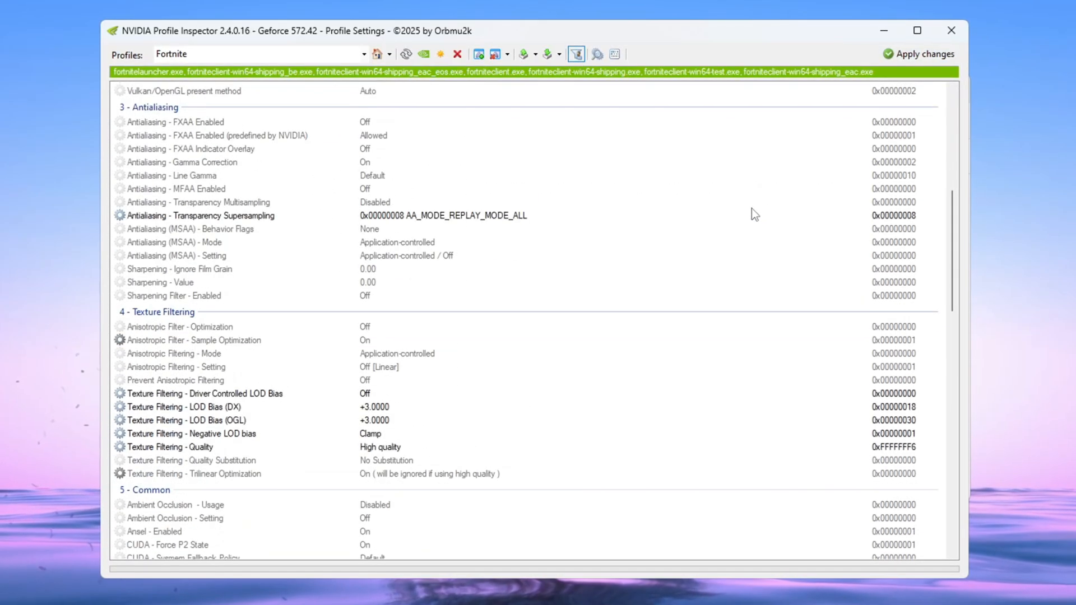
scroll("down", 3)
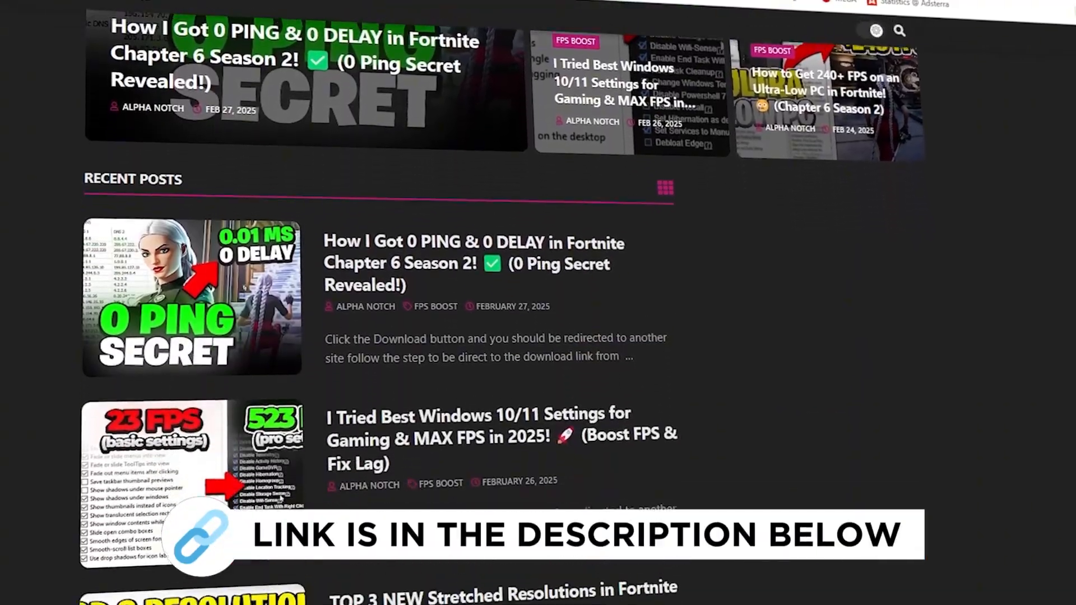
scroll("down", 3)
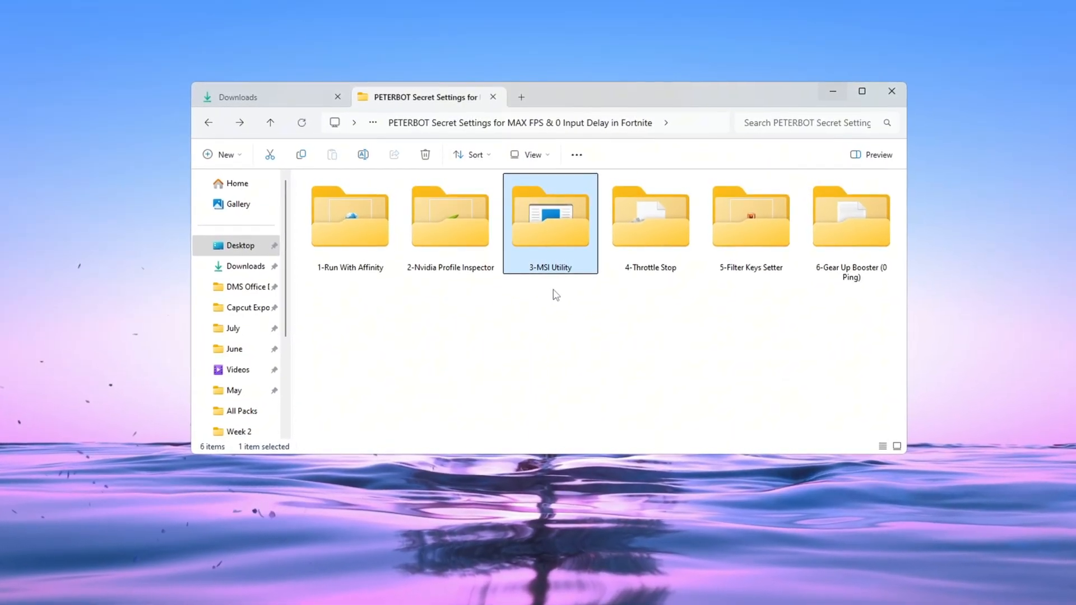
Step: Open the 3-MSI Utility folder and run MSI Mode Utility 3.0.exe as administrator
double_click(550, 217)
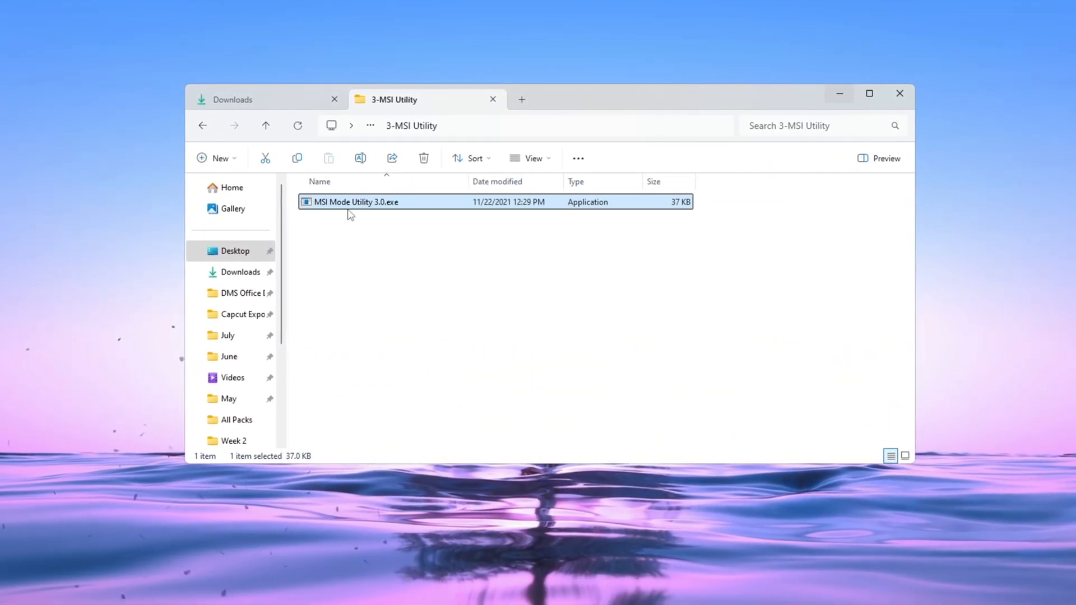
right_click(355, 206)
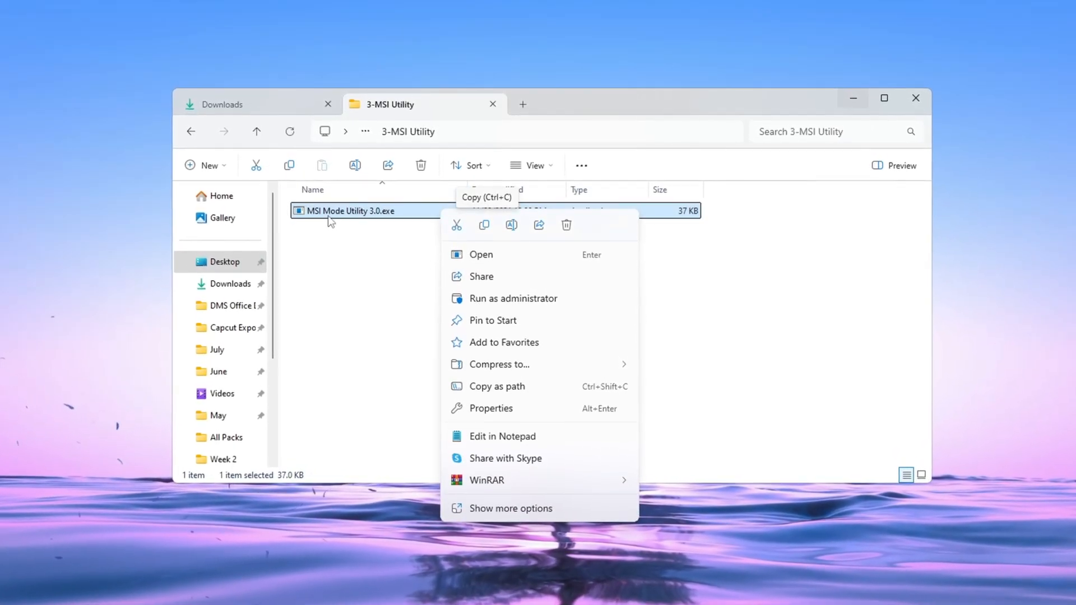
left_click(481, 254)
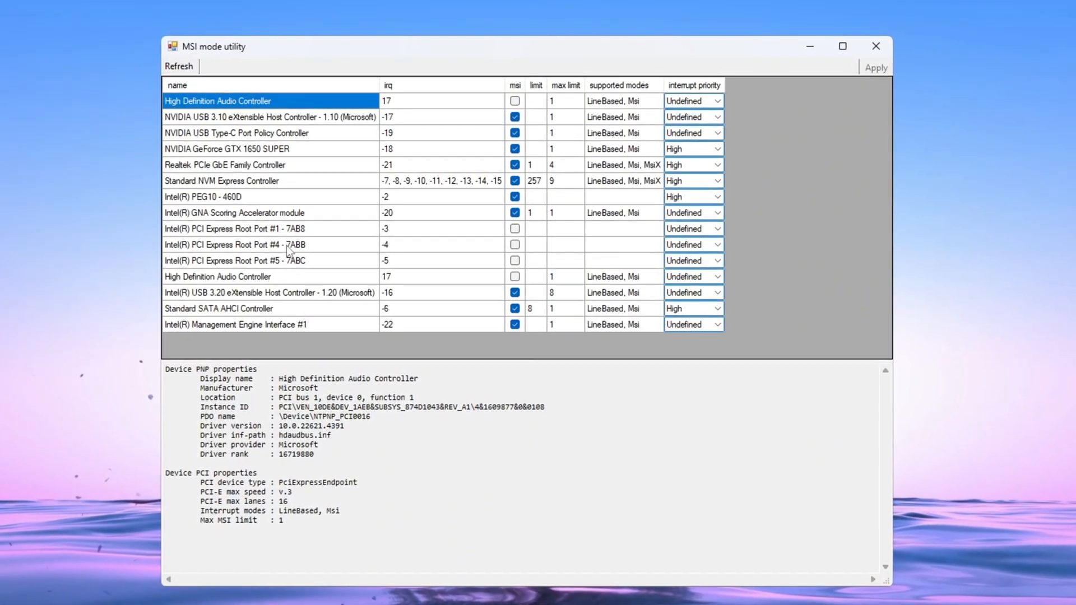
Step: Check the GTX 1650 SUPER and Intel PEG10 use MSI with High priority, then close the utility
left_click(226, 149)
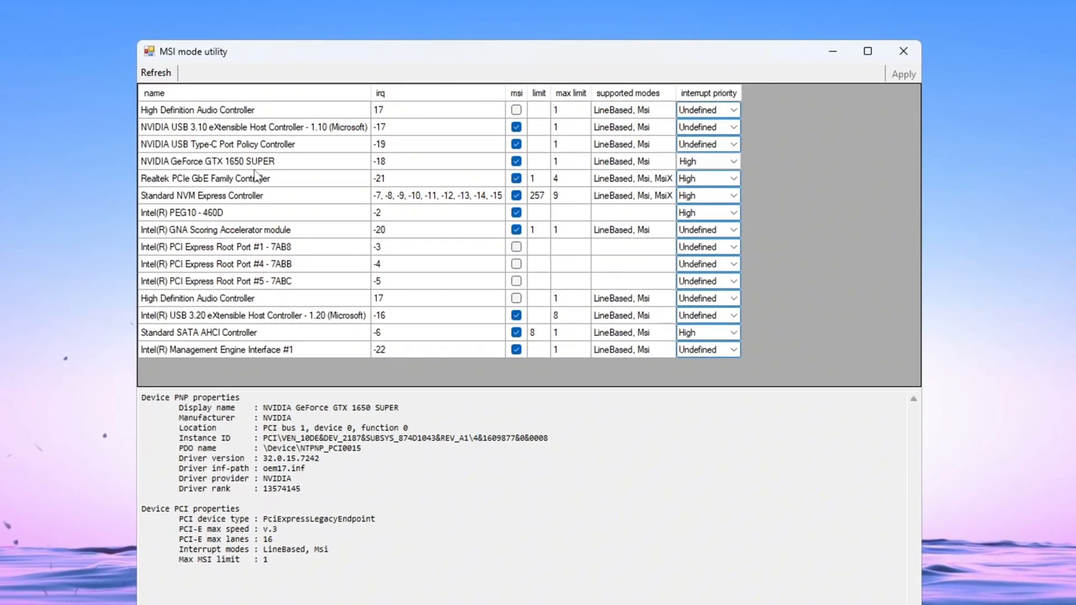
left_click(181, 216)
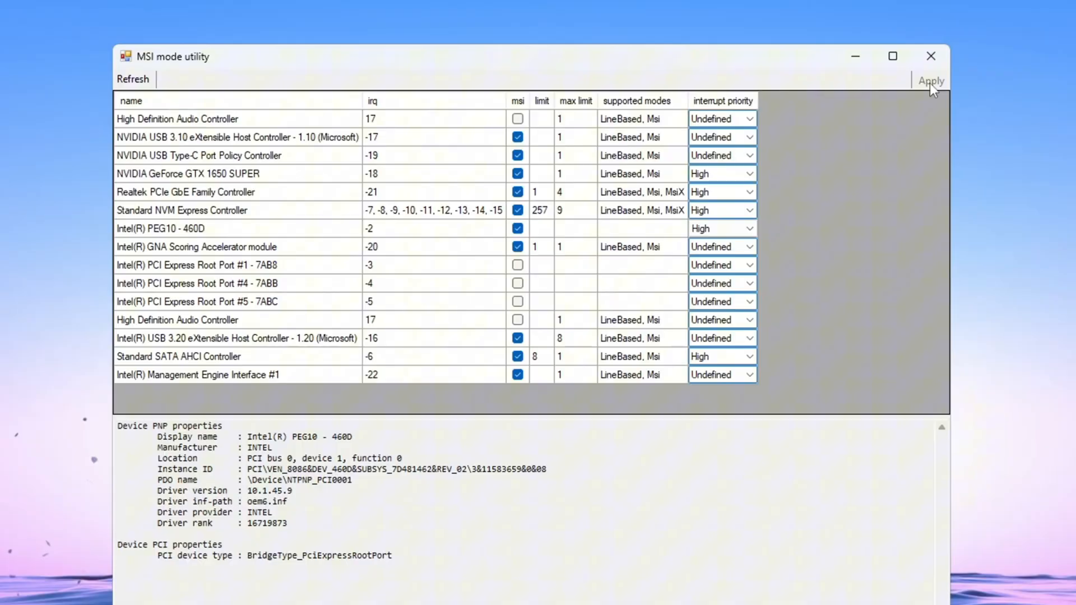
mouse_move(931, 57)
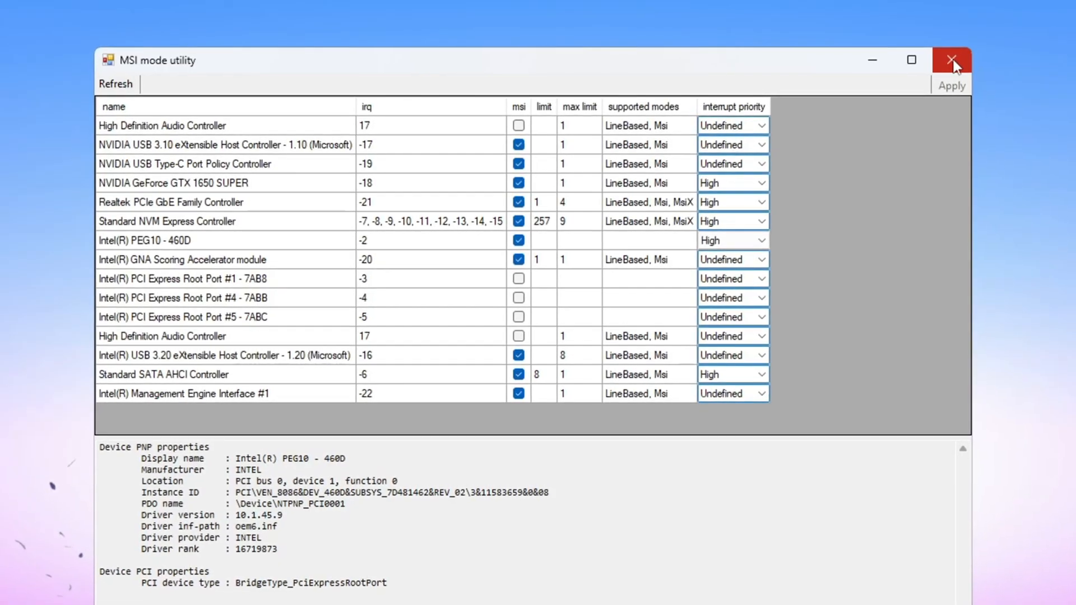
left_click(951, 60)
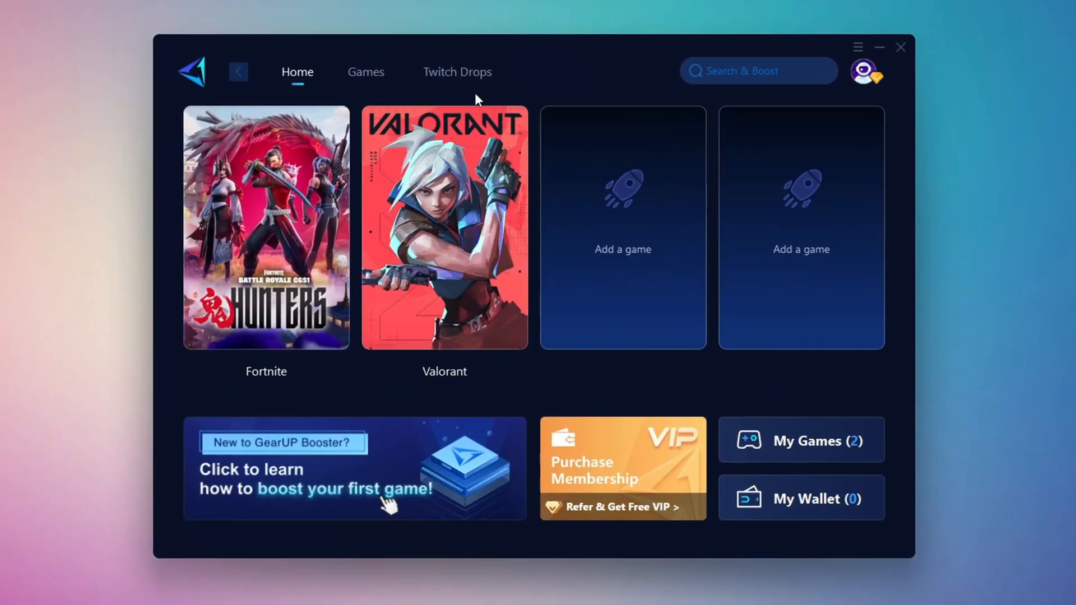
mouse_move(621, 227)
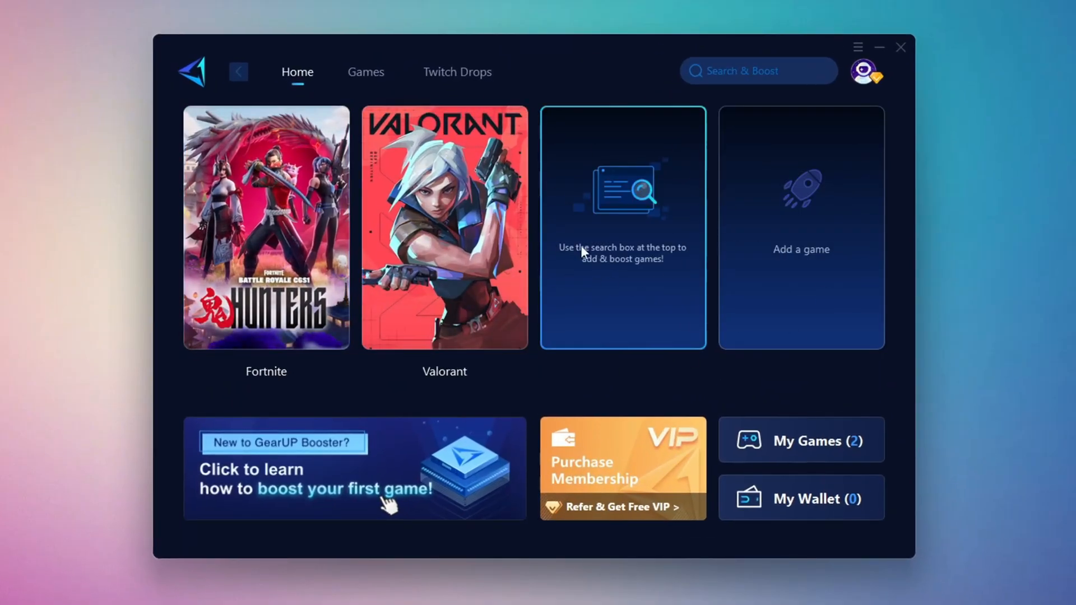
Step: Return to GearUP Booster's home screen and open the Fortnite boost page
left_click(867, 74)
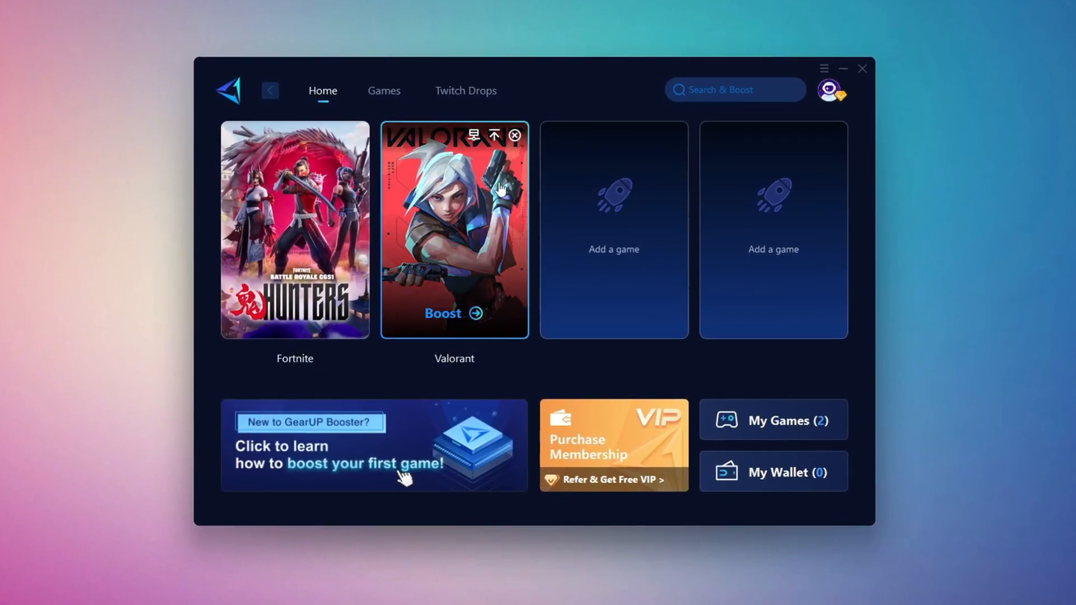
left_click(382, 87)
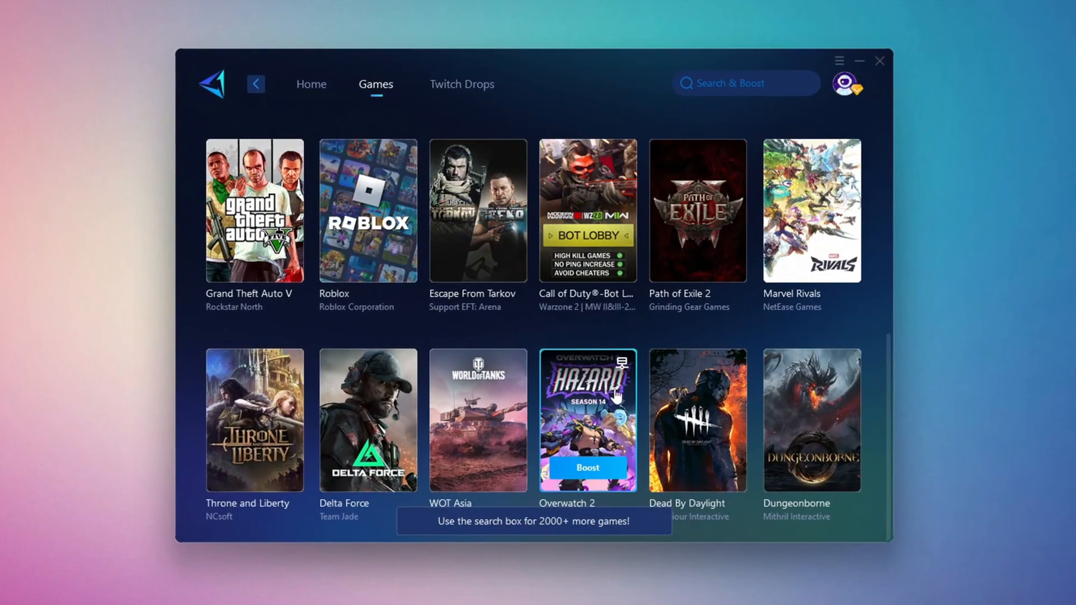
left_click(311, 84)
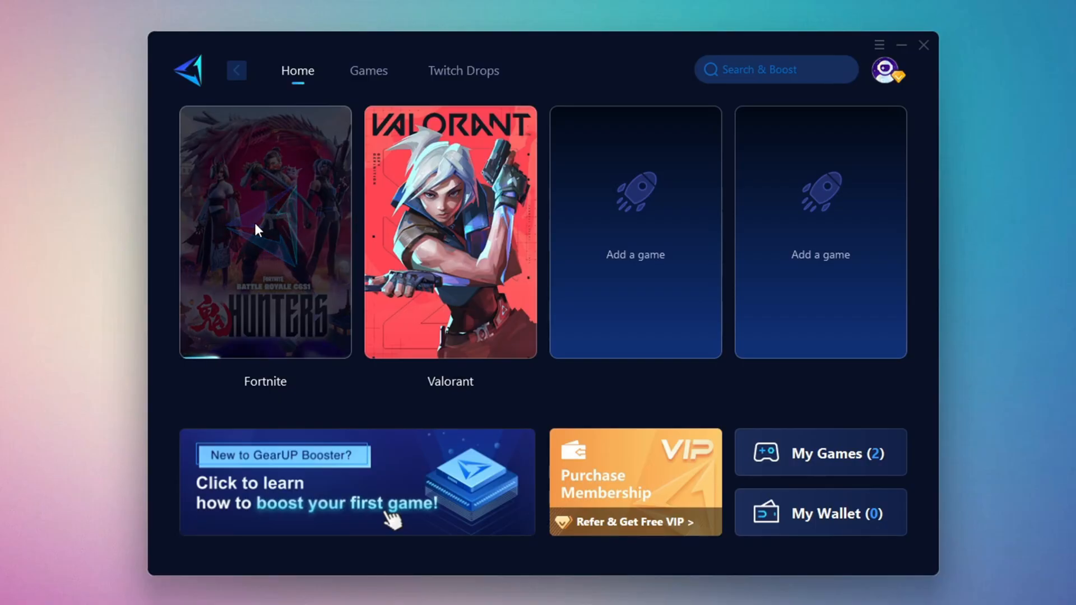
left_click(265, 230)
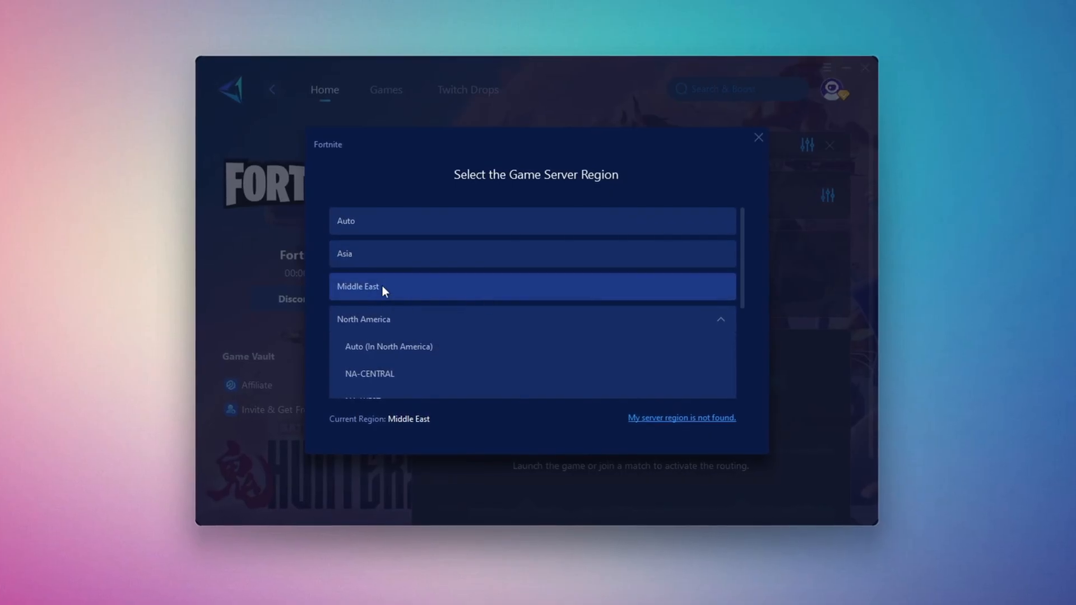
mouse_move(759, 154)
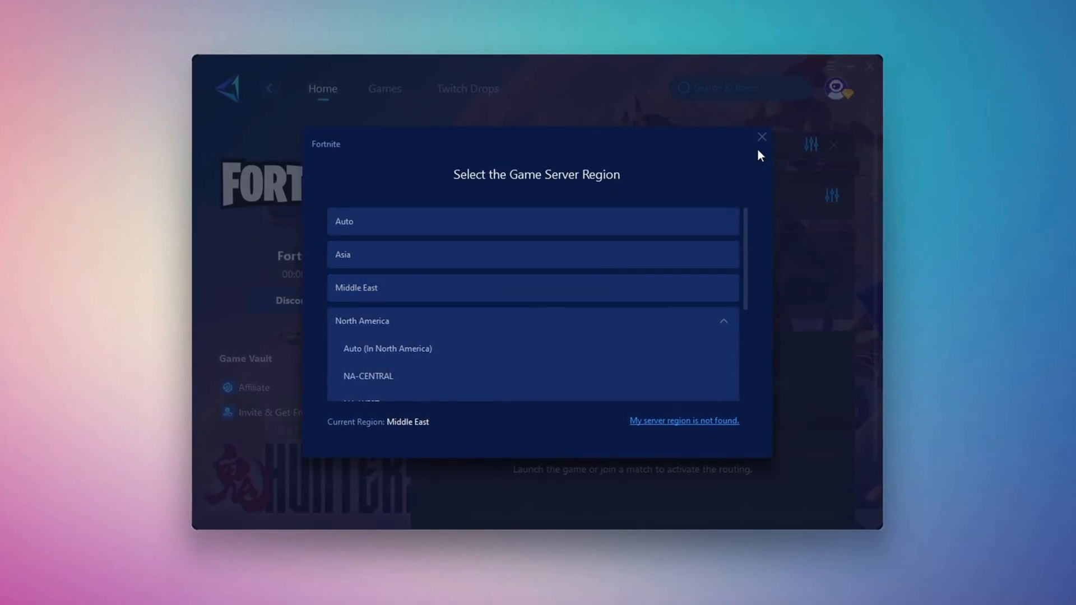
Step: Boost Fortnite on the Middle East region with the Auto node, then close GearUP Booster
left_click(761, 136)
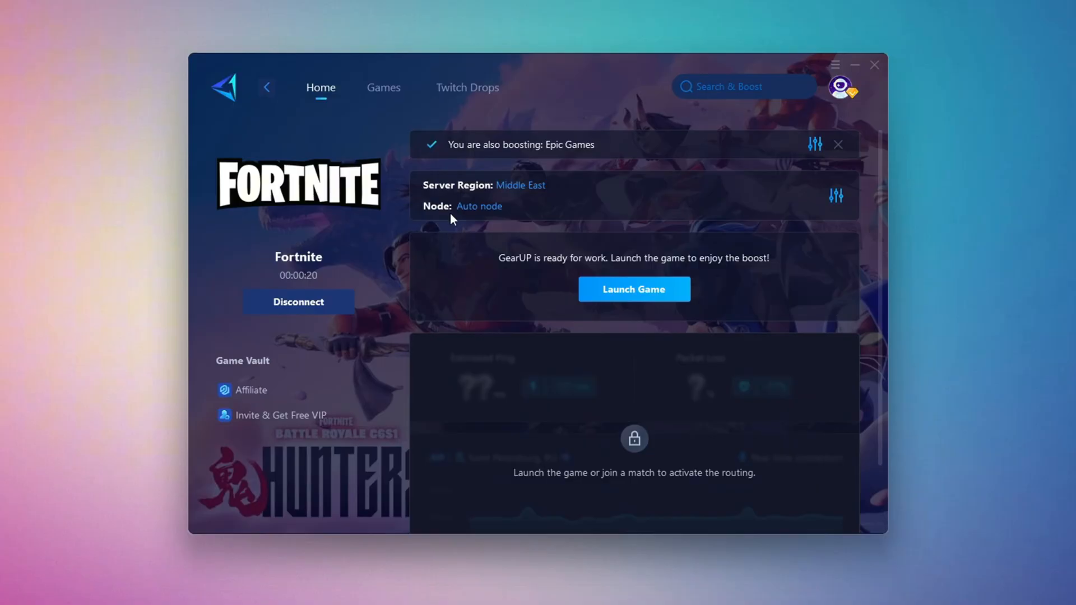
left_click(478, 206)
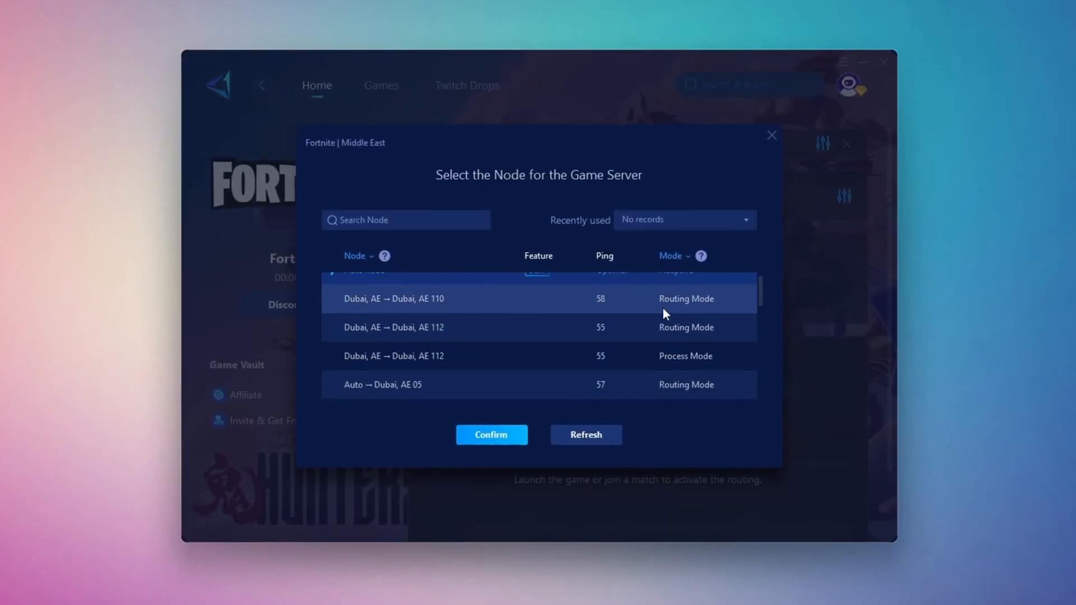
scroll("up", 3)
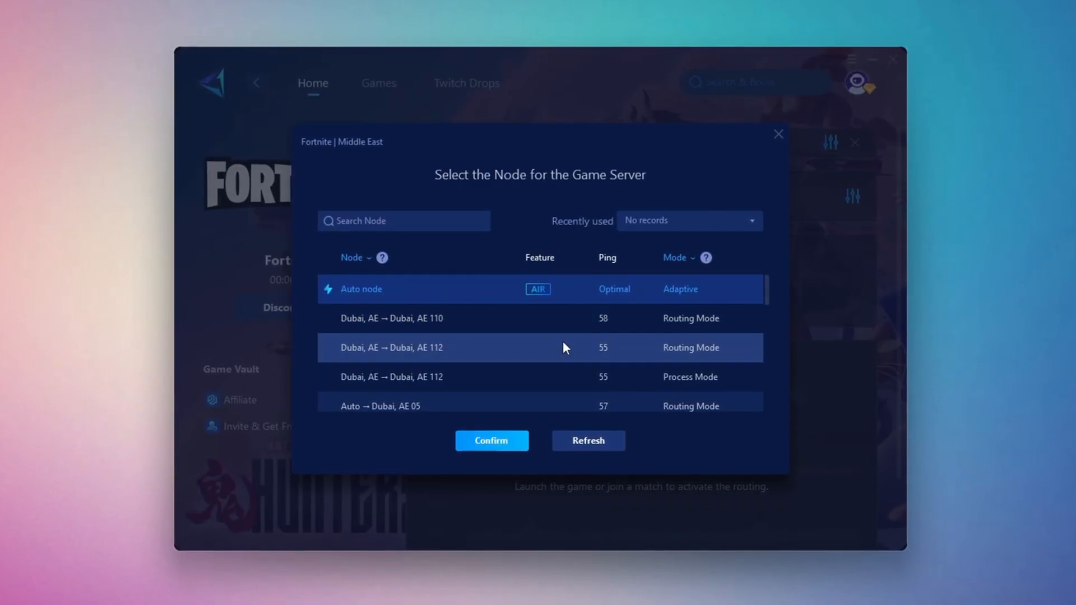
left_click(491, 440)
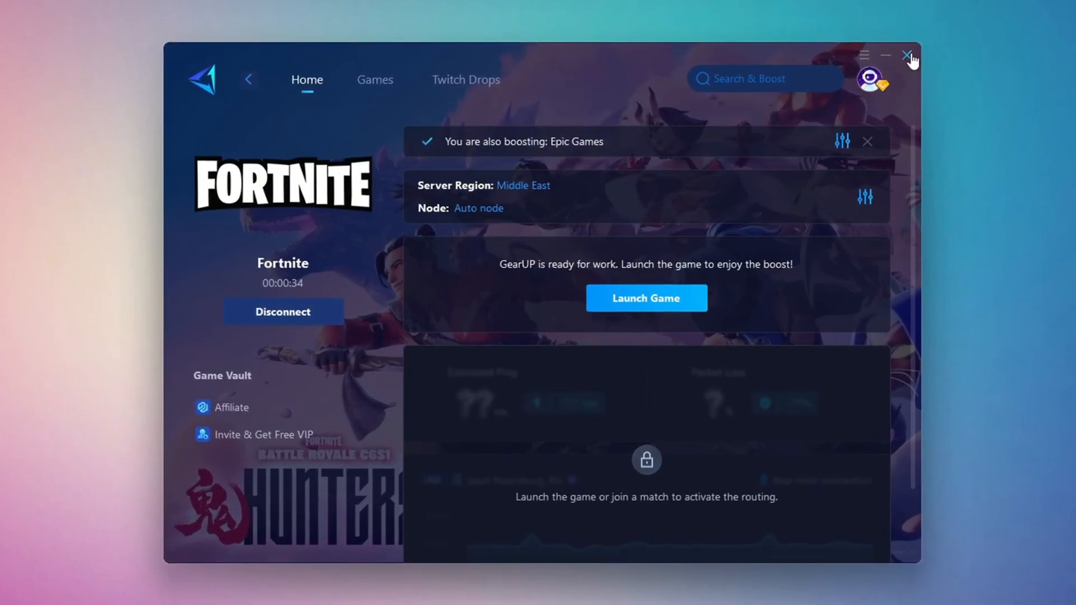
left_click(645, 297)
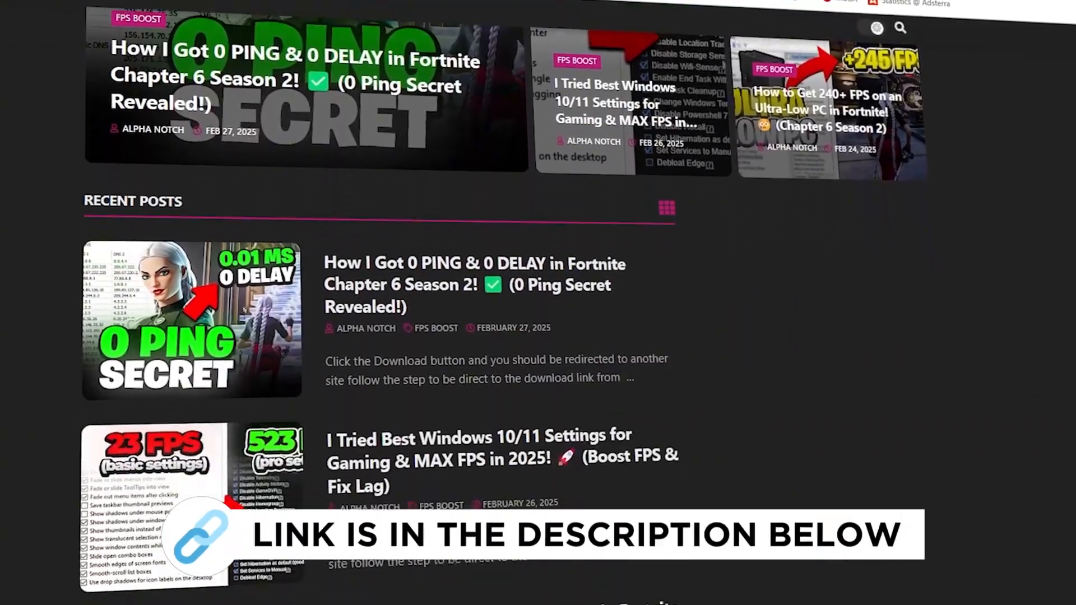
Step: Launch ThrottleStop.exe from the 4-Throttle Stop folder
scroll("down", 3)
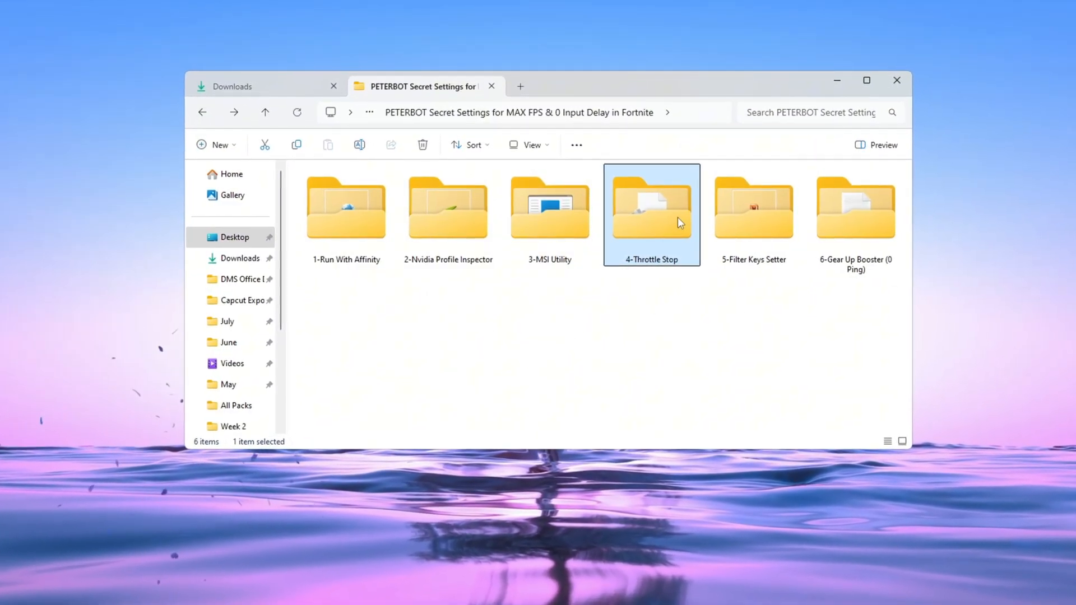
double_click(650, 206)
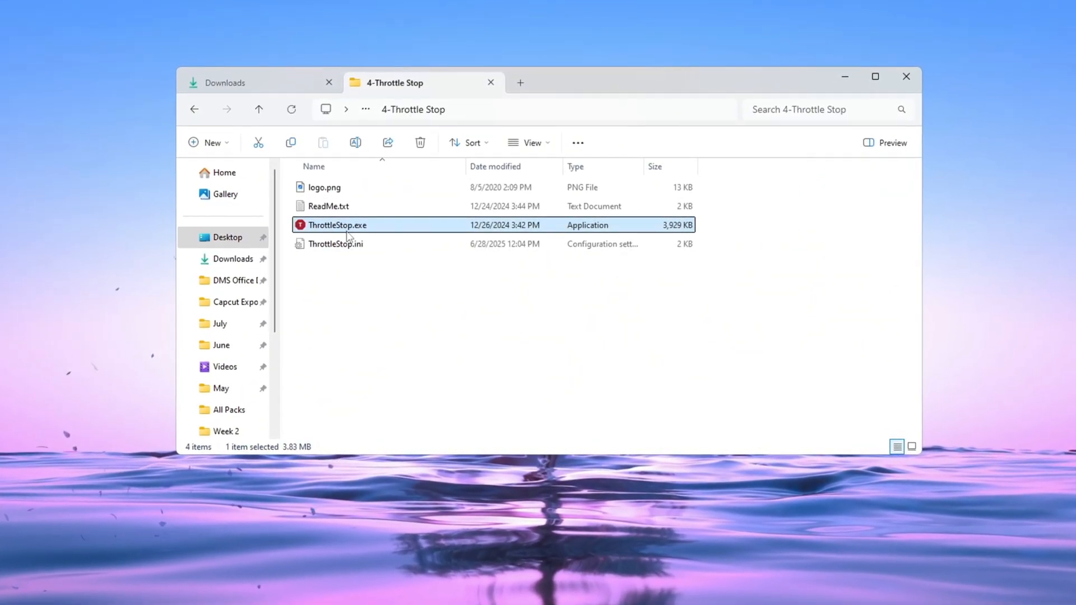
double_click(337, 224)
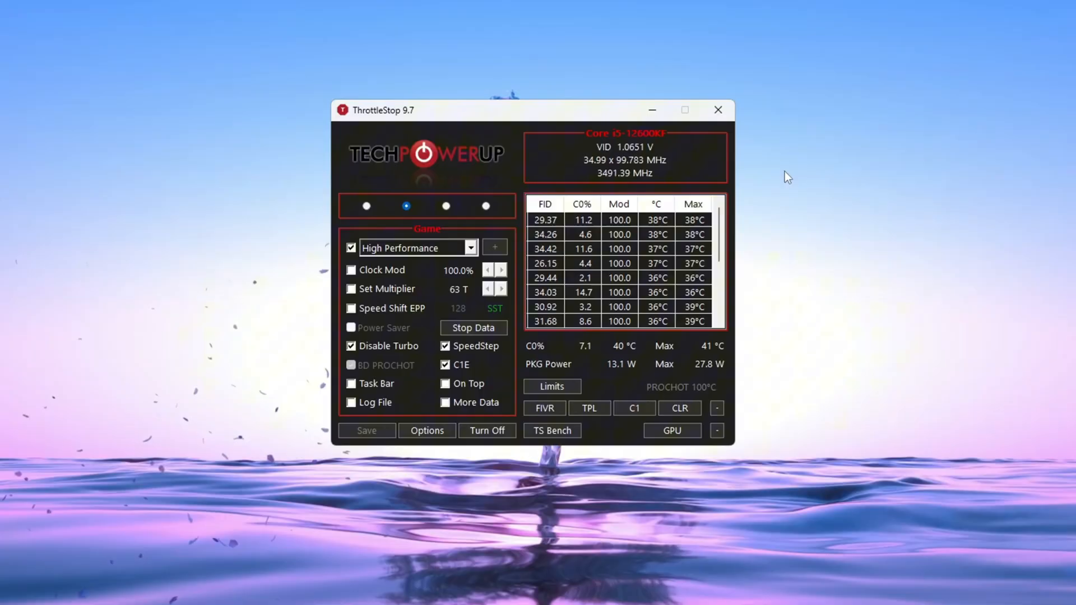
Step: Save ThrottleStop's Game profile with the High Performance power plan
left_click(363, 206)
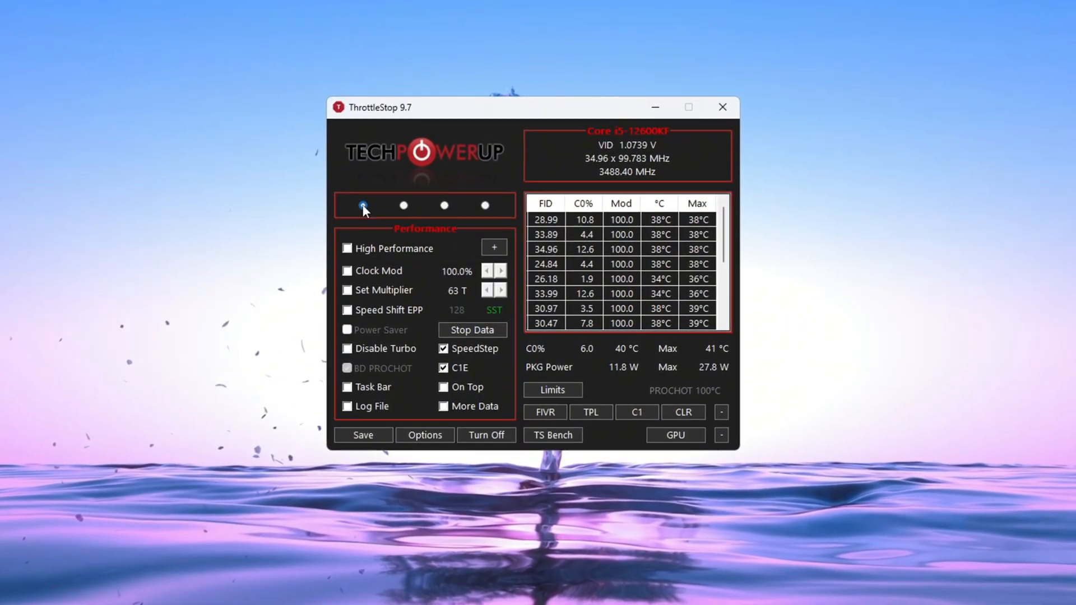
left_click(442, 205)
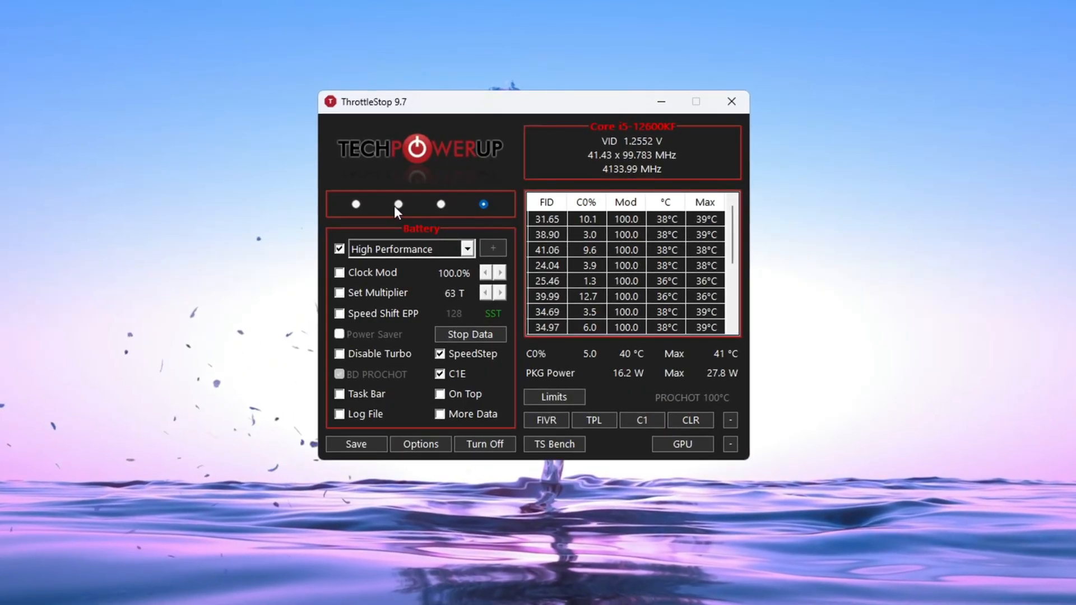
left_click(394, 204)
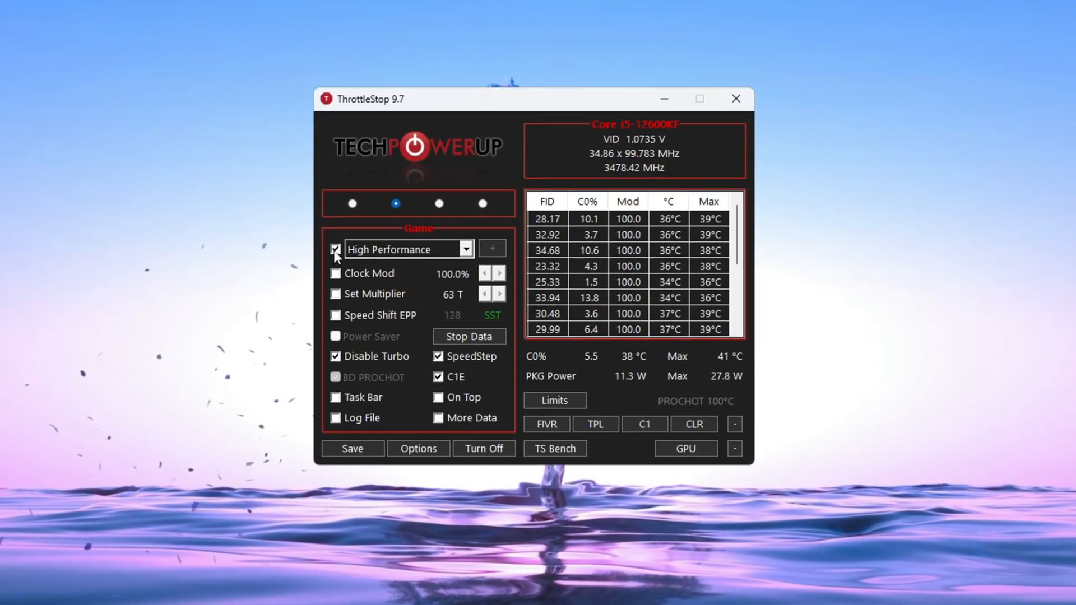
left_click(466, 249)
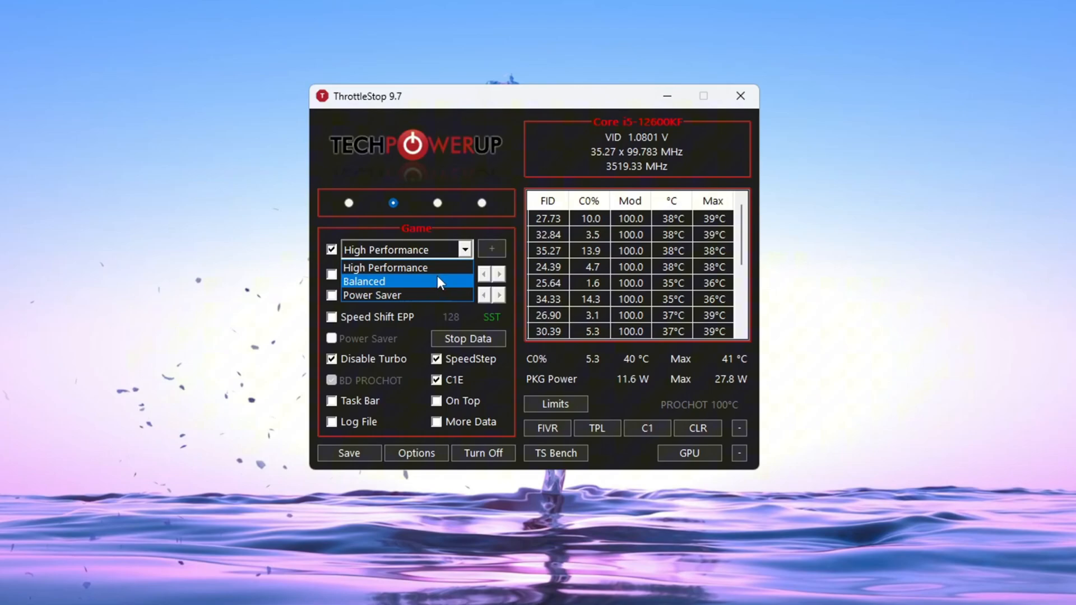
left_click(385, 268)
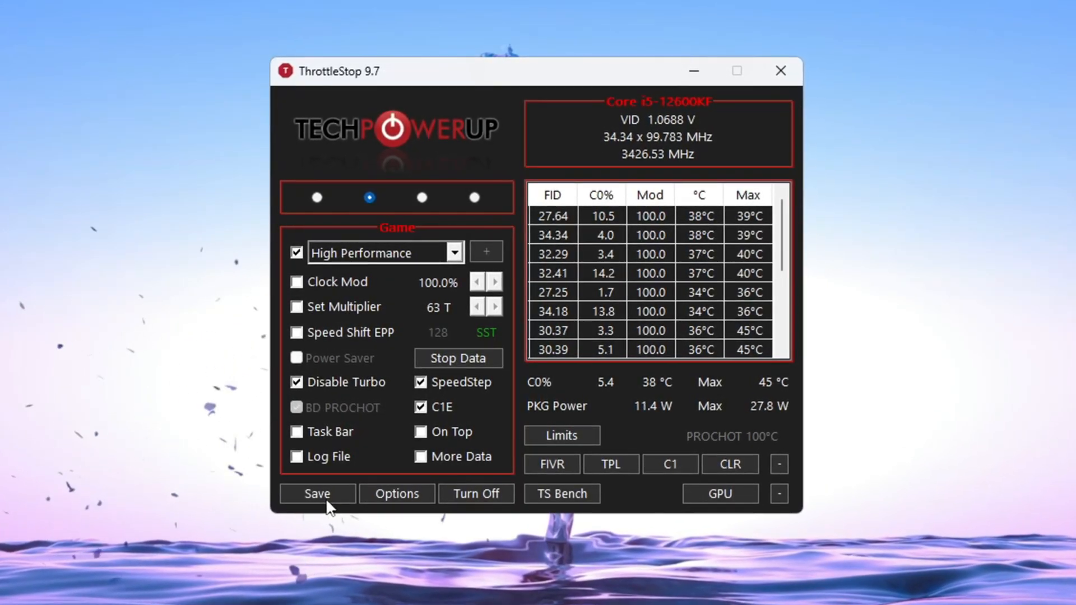
left_click(316, 493)
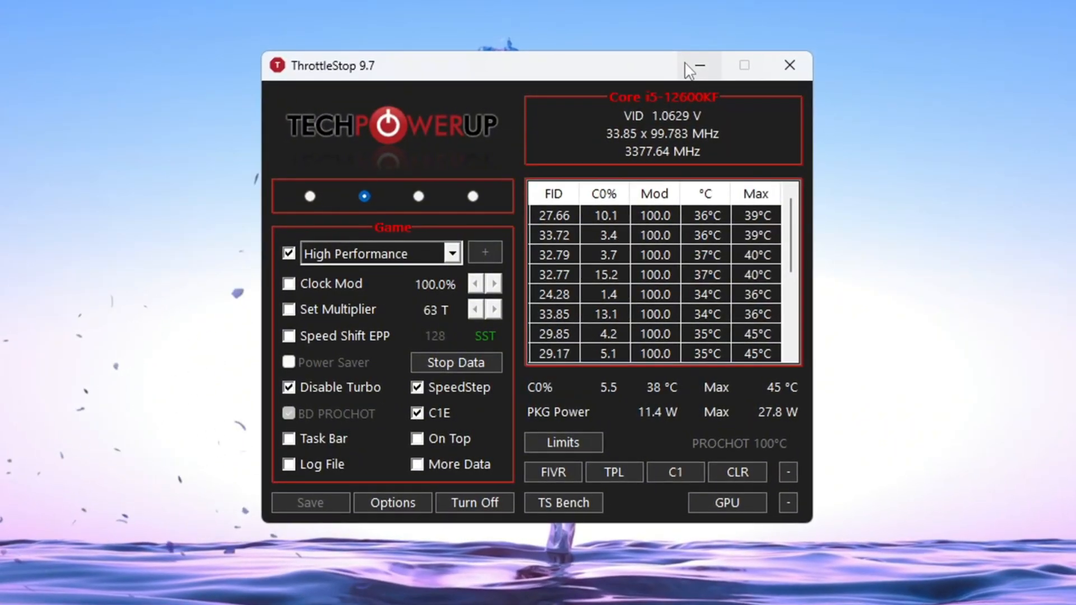
mouse_move(700, 62)
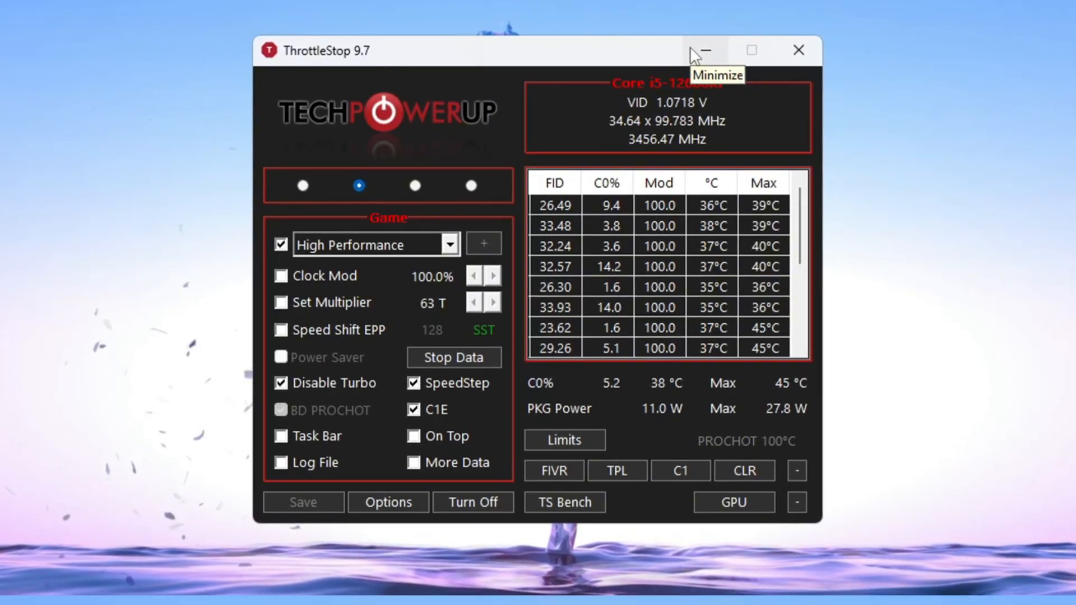
Step: Minimize ThrottleStop and scroll back through the settings pack folder
left_click(702, 50)
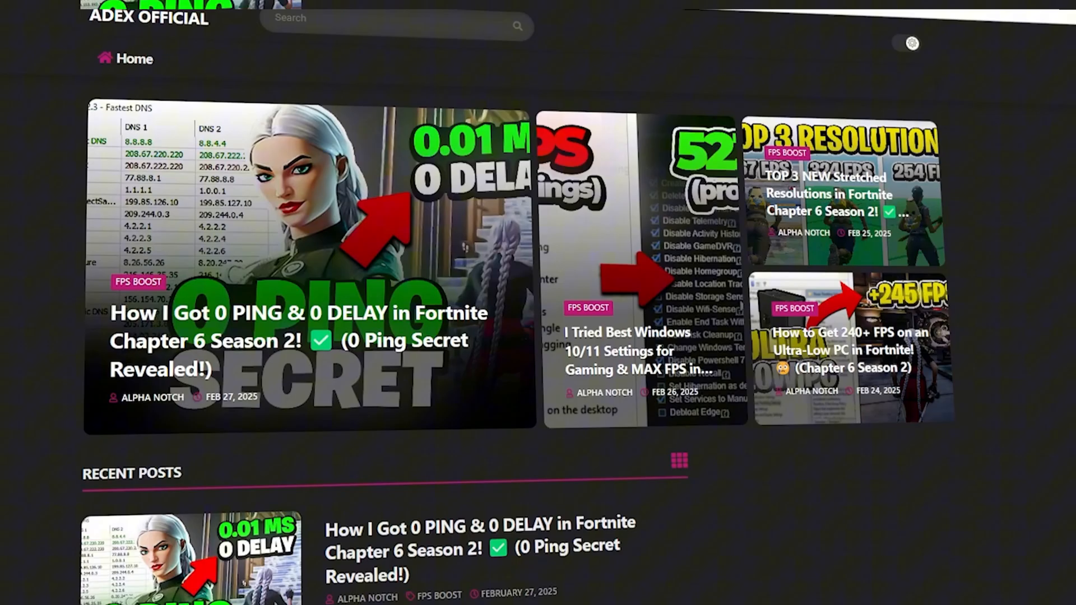
scroll("down", 3)
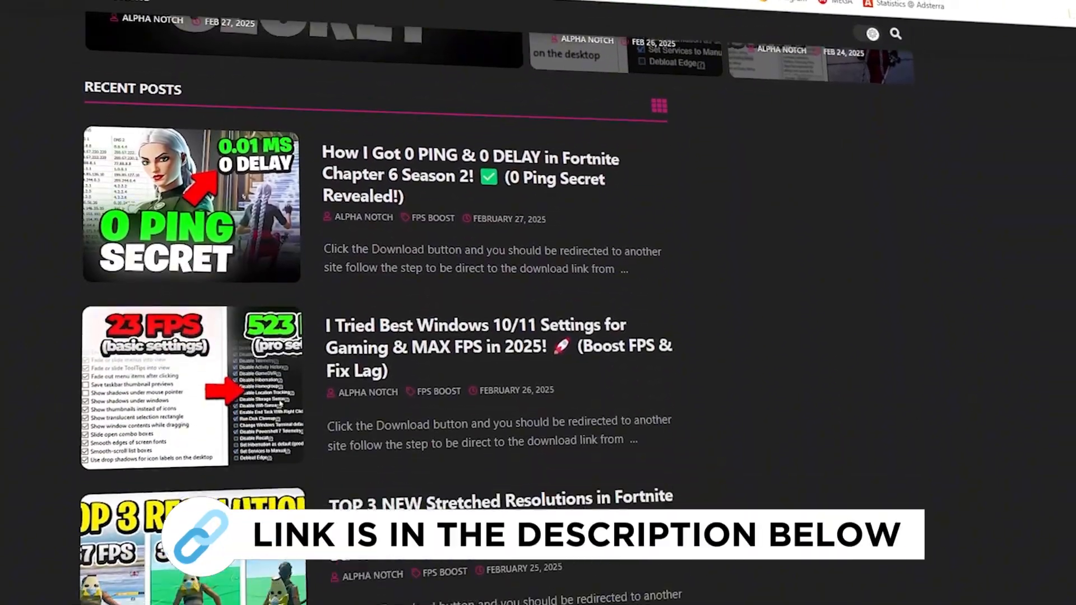
scroll("down", 3)
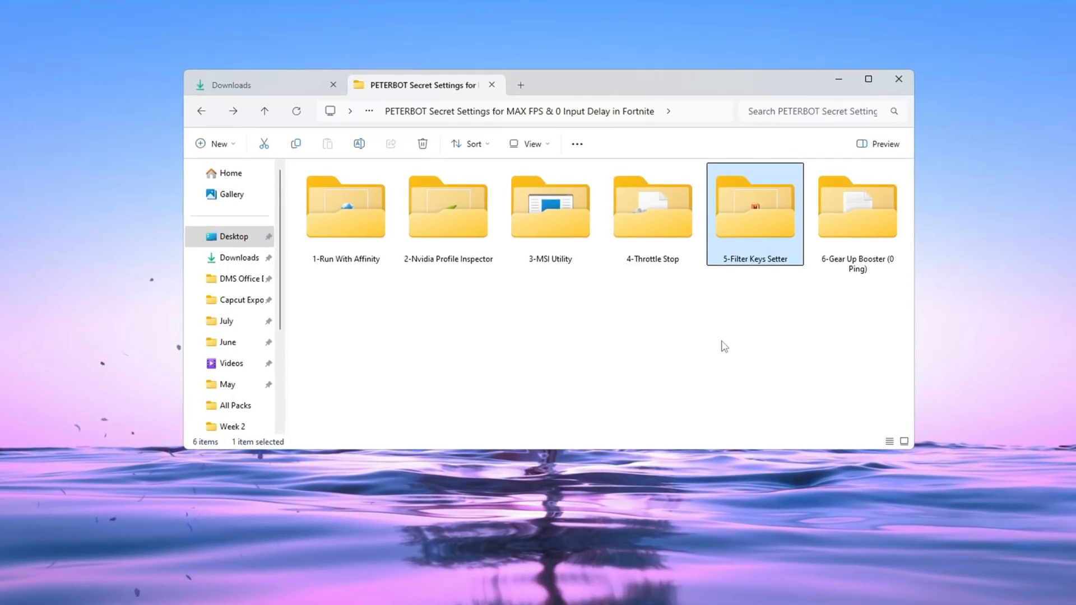
Step: Launch FilterKeysSetter.exe from the 5-Filter Keys Setter folder
double_click(753, 206)
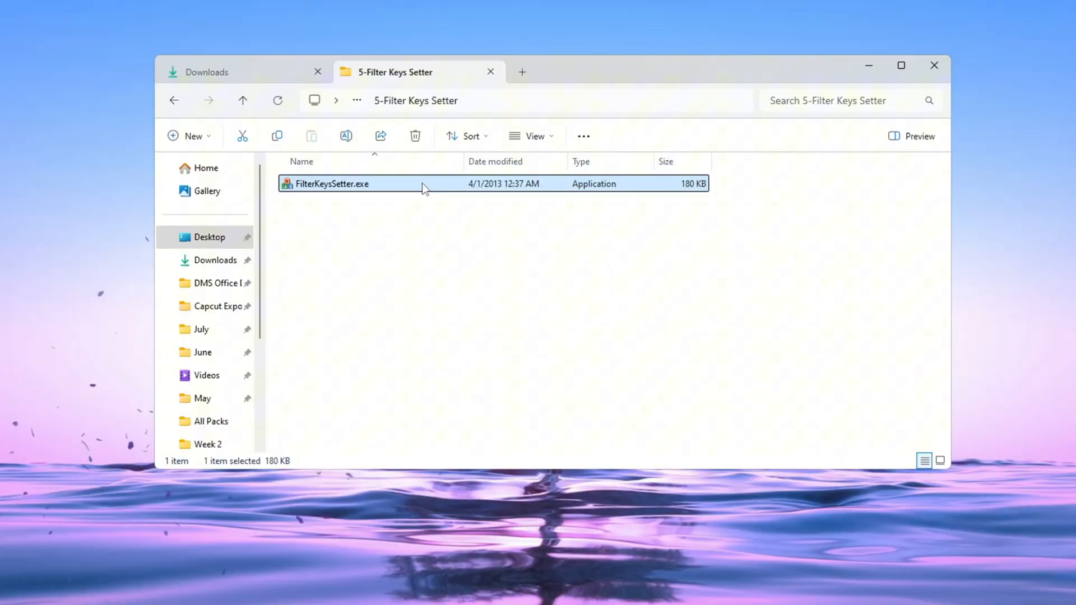
double_click(331, 184)
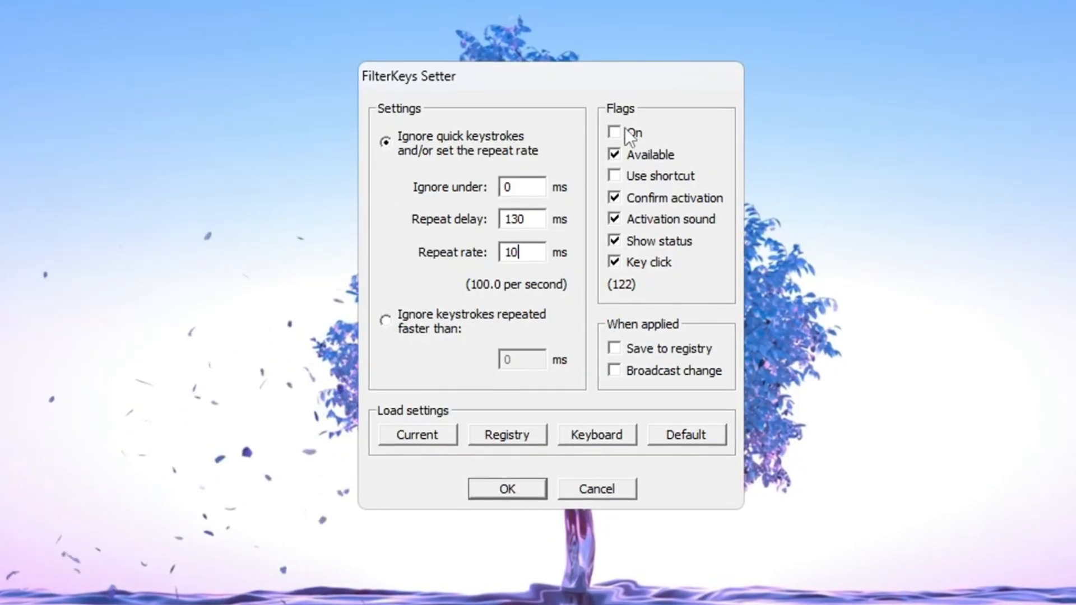
Step: Turn FilterKeys on with 0 ms ignore-under, 130 ms repeat delay and 10 ms rate
left_click(617, 351)
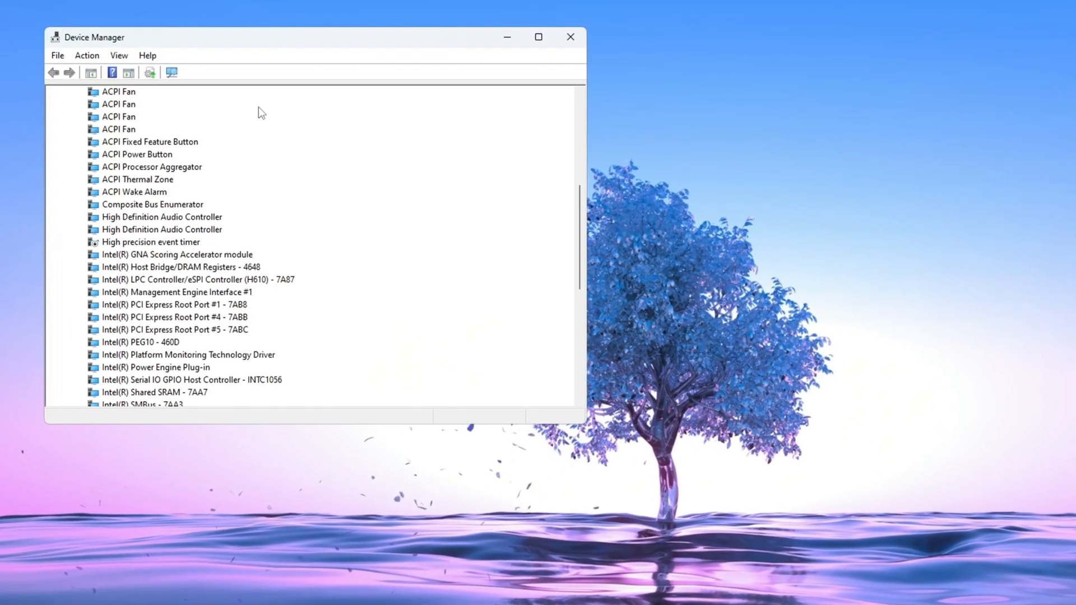
Step: Select High precision event timer under System devices and open its action menu
scroll("down", 3)
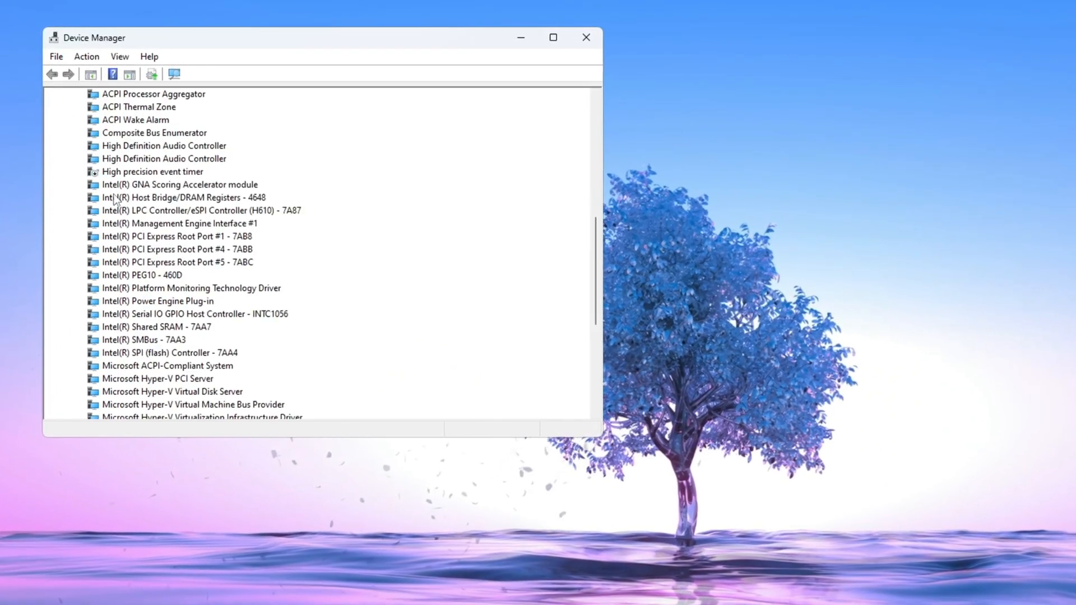
left_click(152, 171)
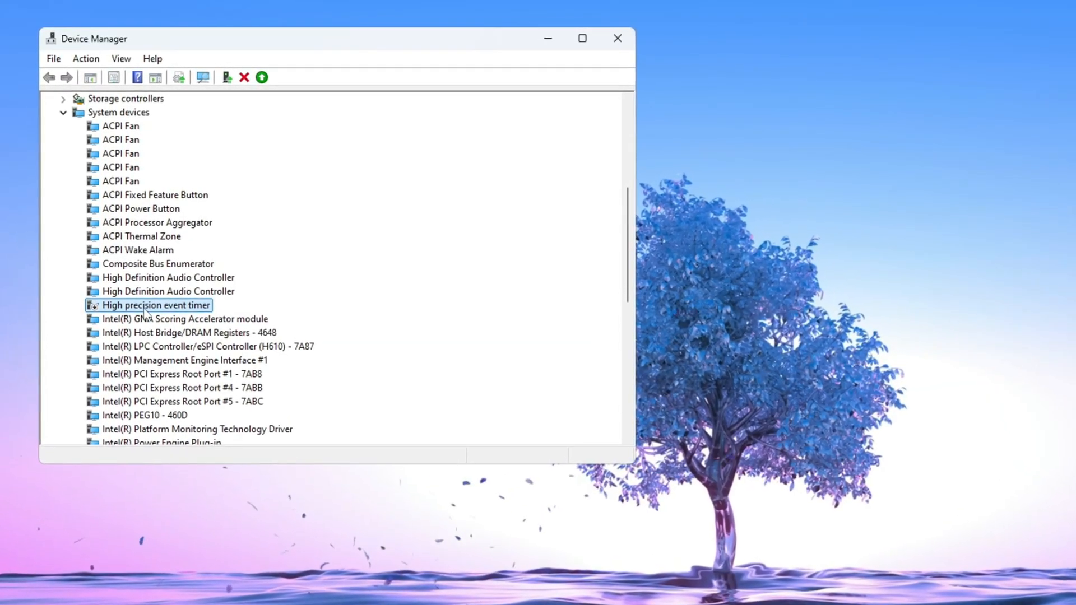
right_click(155, 305)
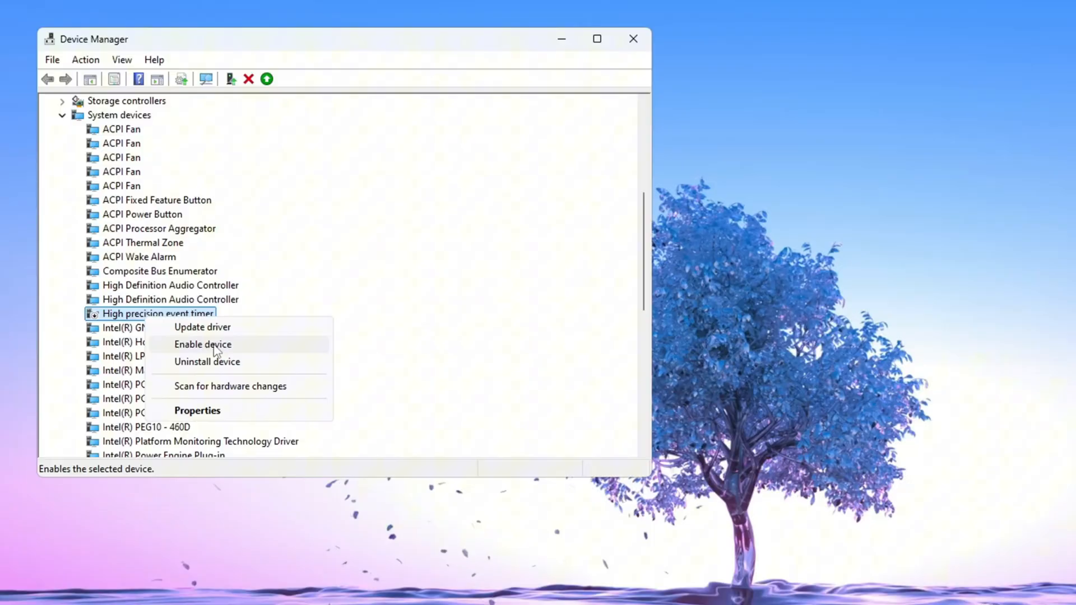